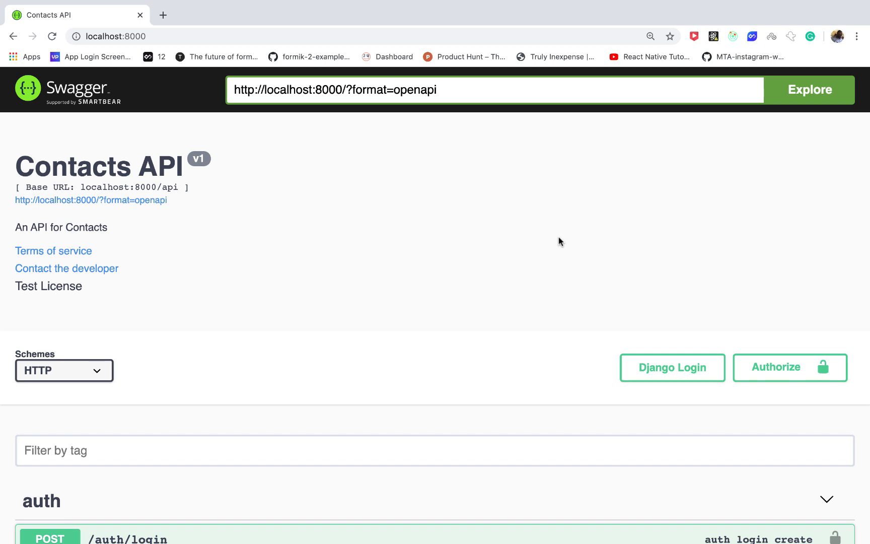
- Scroll down through the endpoint list to the Models section
scroll("down", 3)
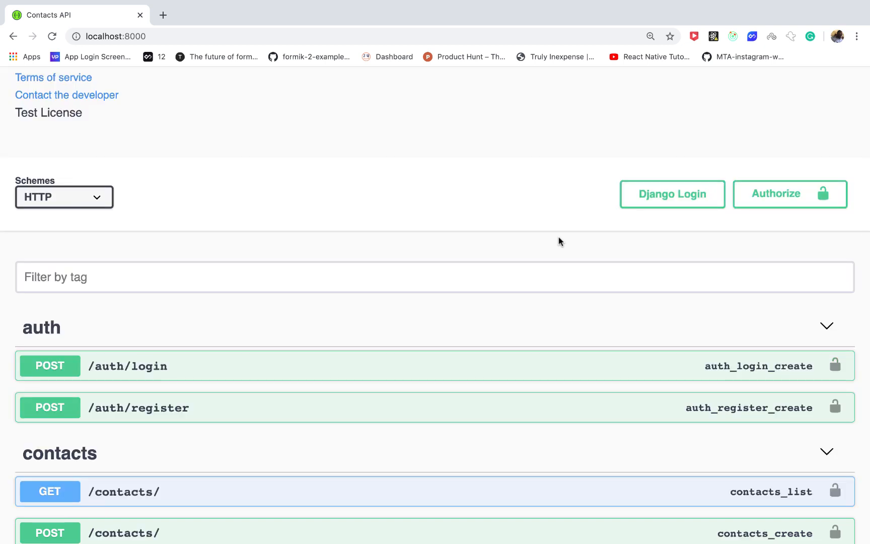
mouse_move(483, 409)
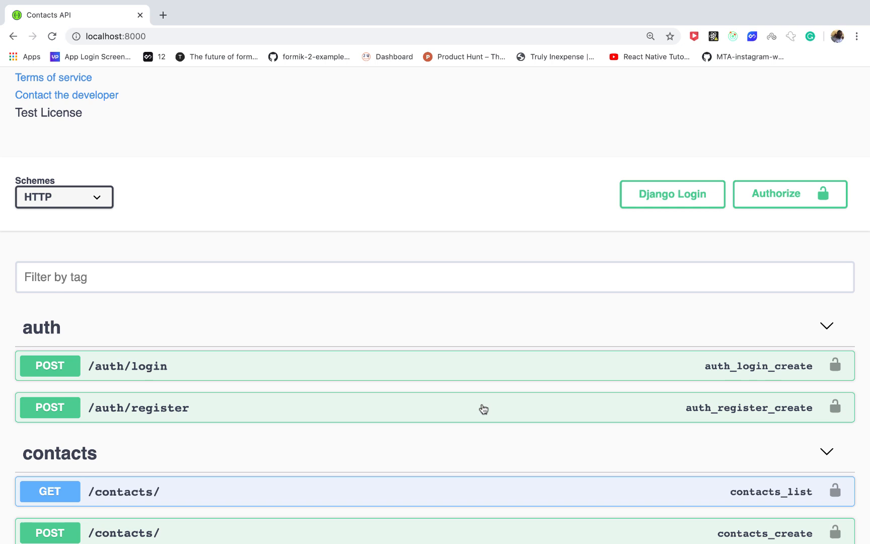
scroll("down", 3)
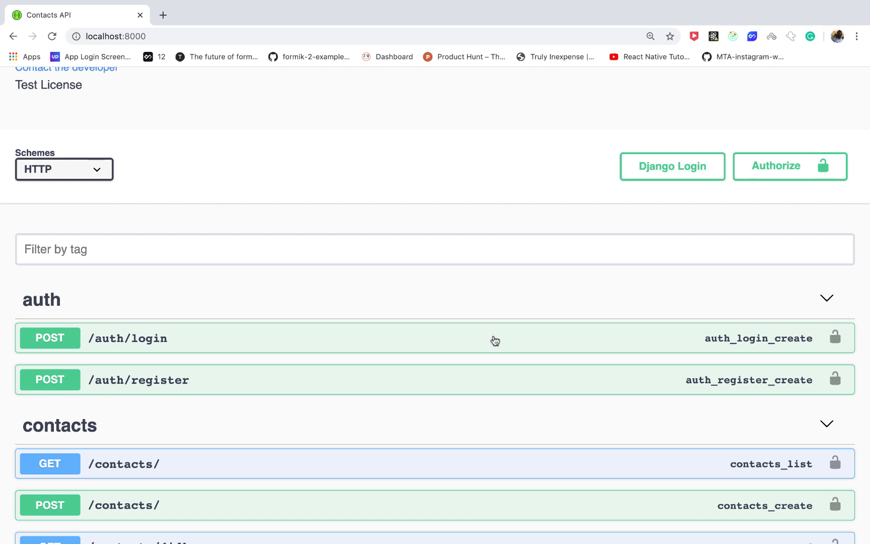
scroll("down", 3)
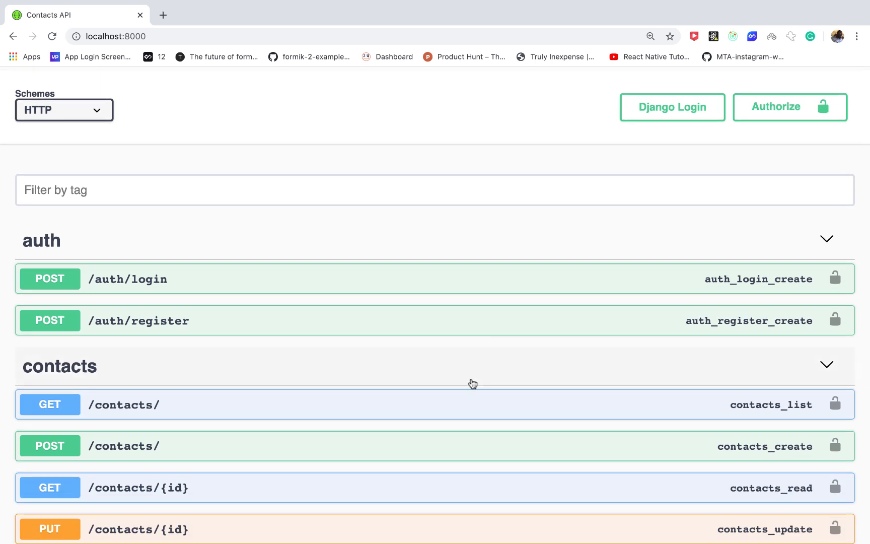
mouse_move(479, 339)
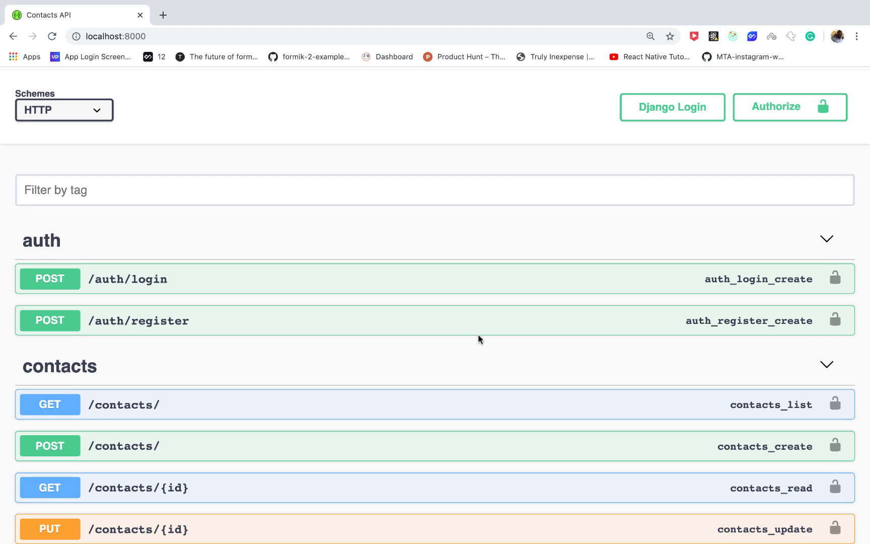
scroll("down", 3)
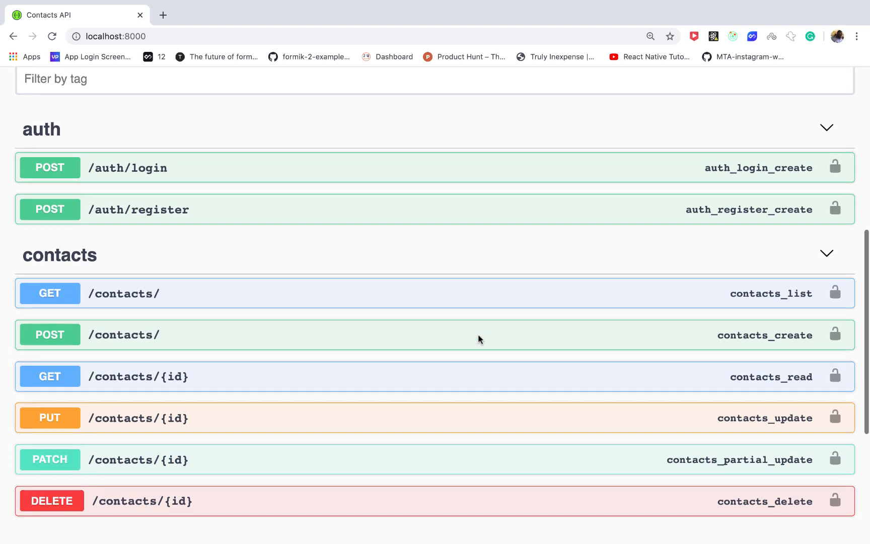
scroll("down", 3)
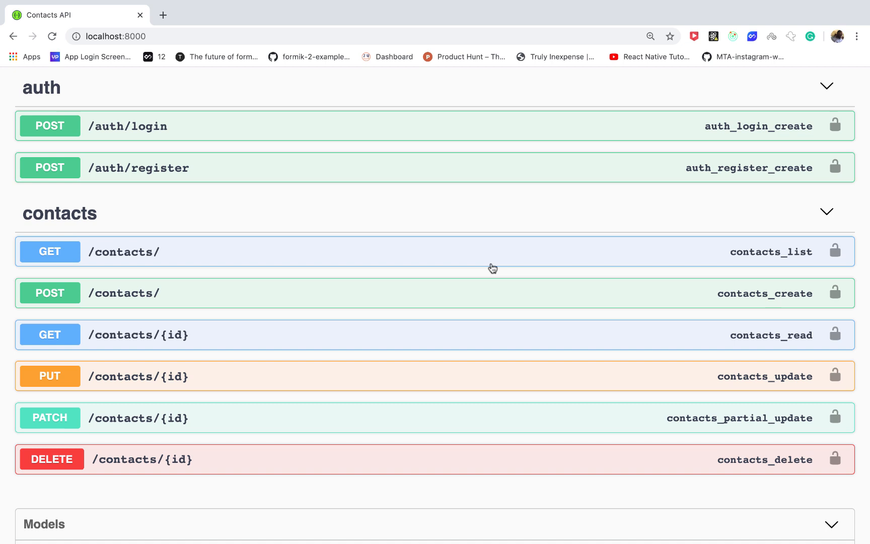
mouse_move(483, 308)
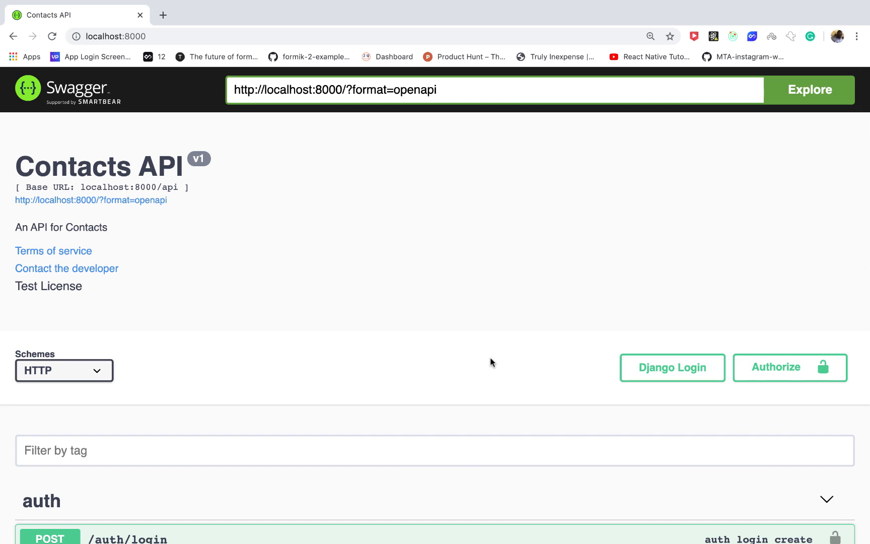
scroll("down", 3)
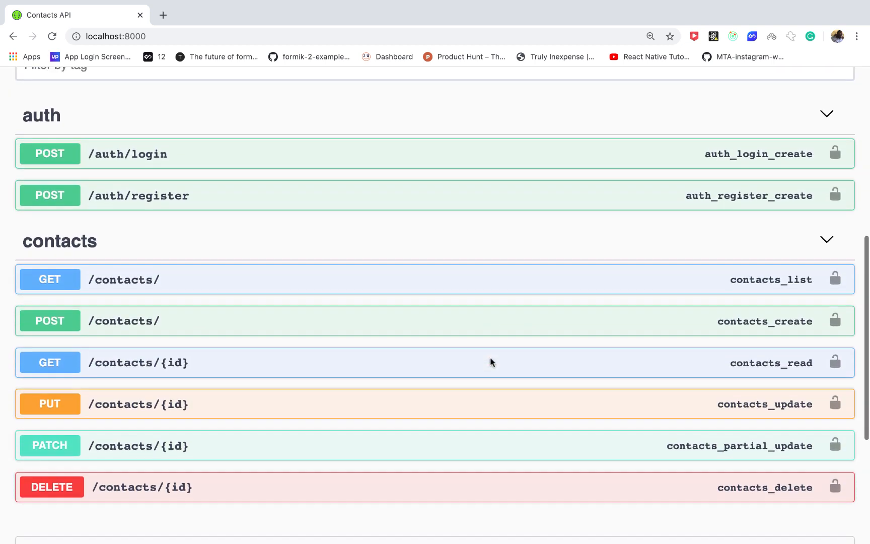
scroll("down", 3)
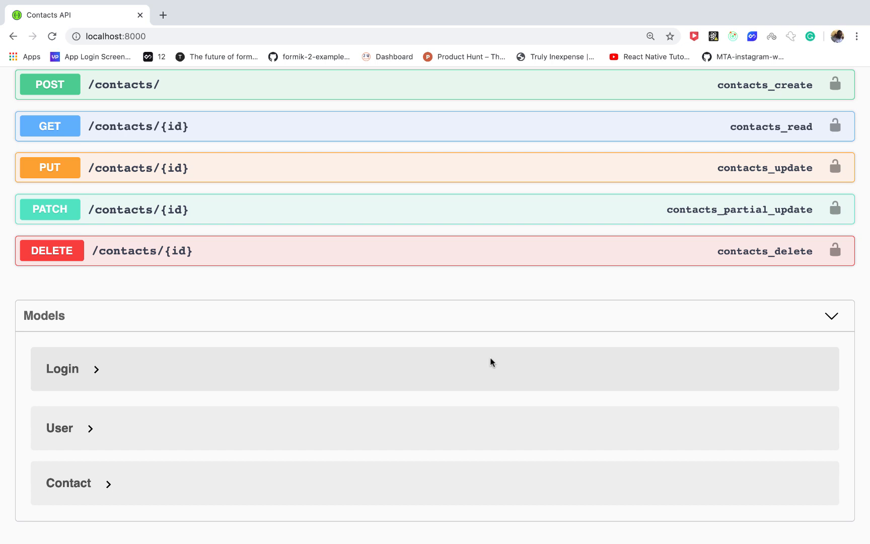
- Expand the Login and User models to show their required fields and length limits
left_click(62, 369)
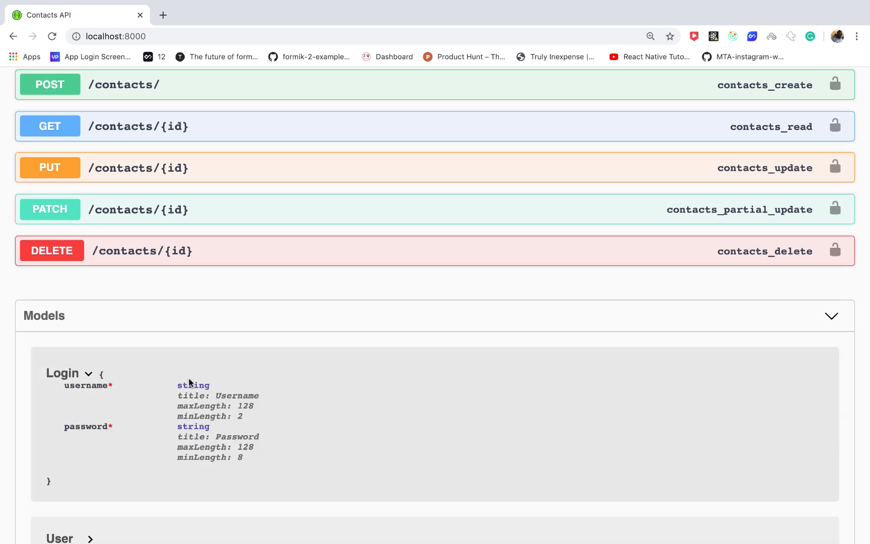
scroll("down", 3)
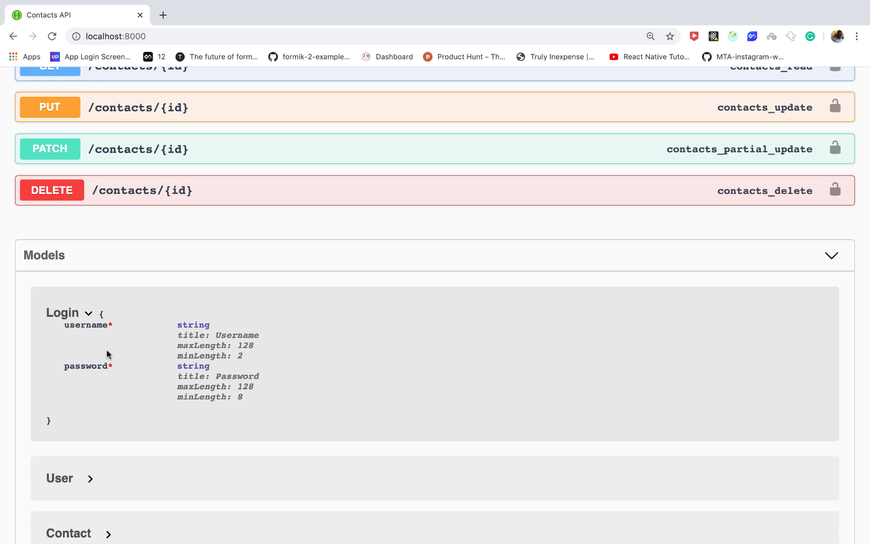
mouse_move(223, 380)
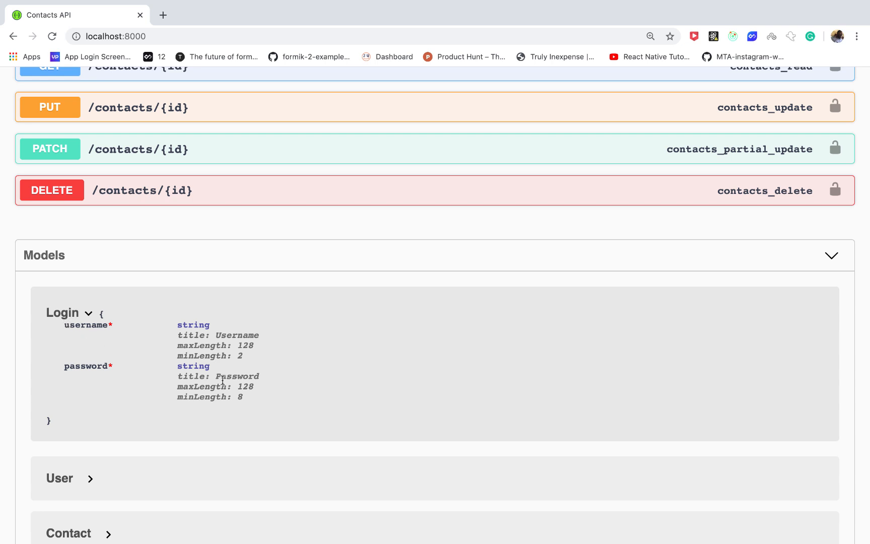
mouse_move(143, 336)
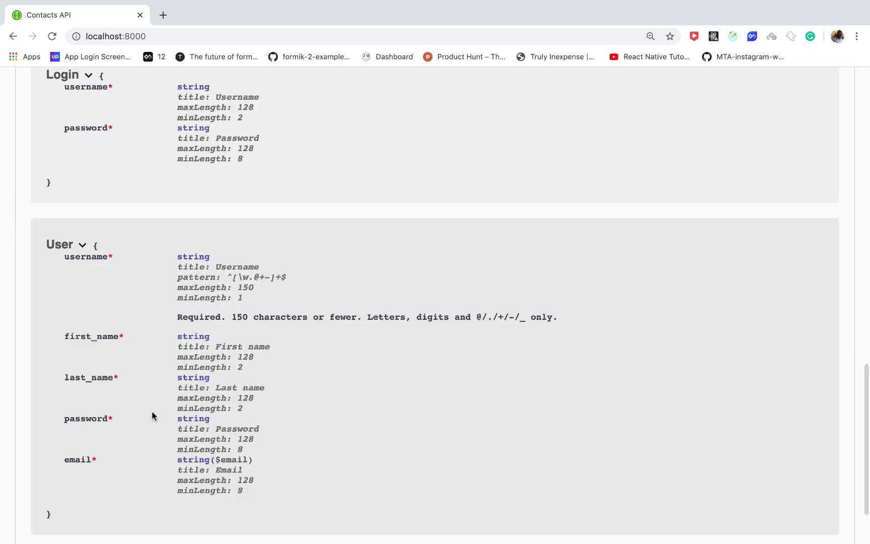
scroll("down", 3)
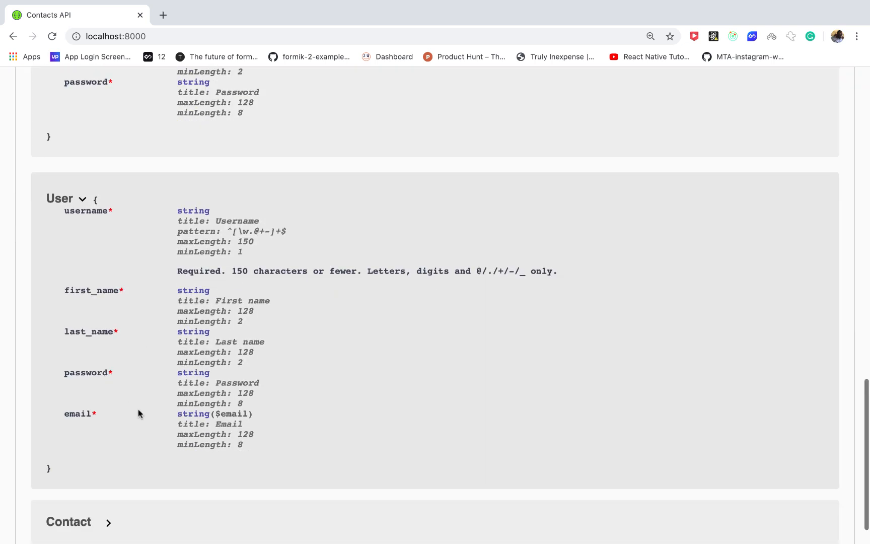
scroll("down", 3)
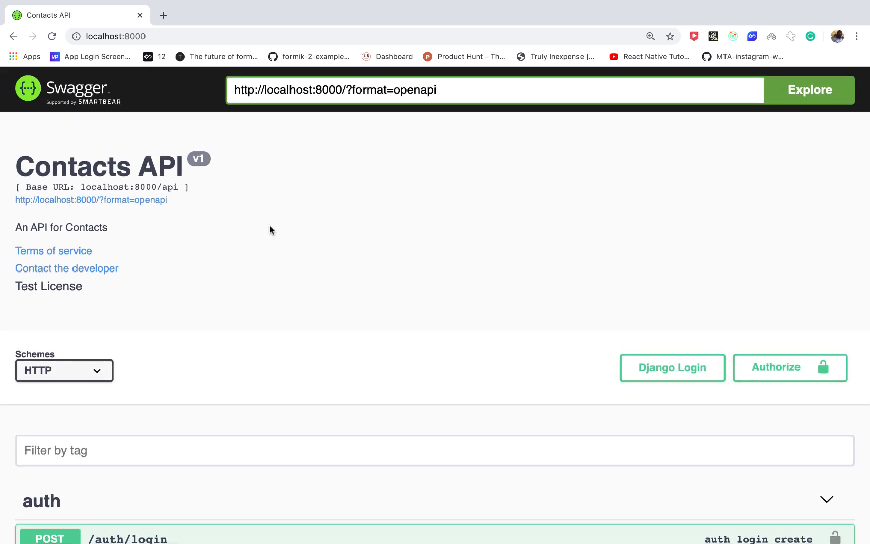
scroll("down", 3)
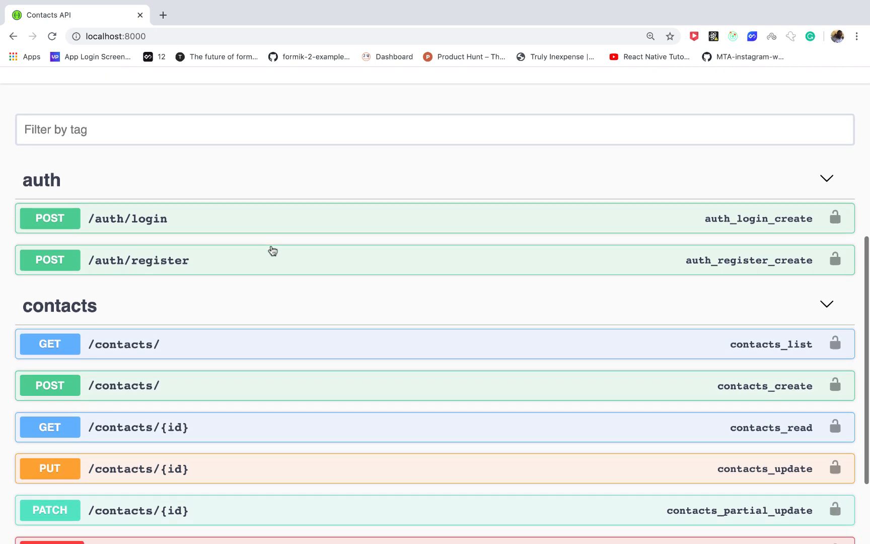
- Send a first registration request to POST /auth/register with the example body
left_click(139, 260)
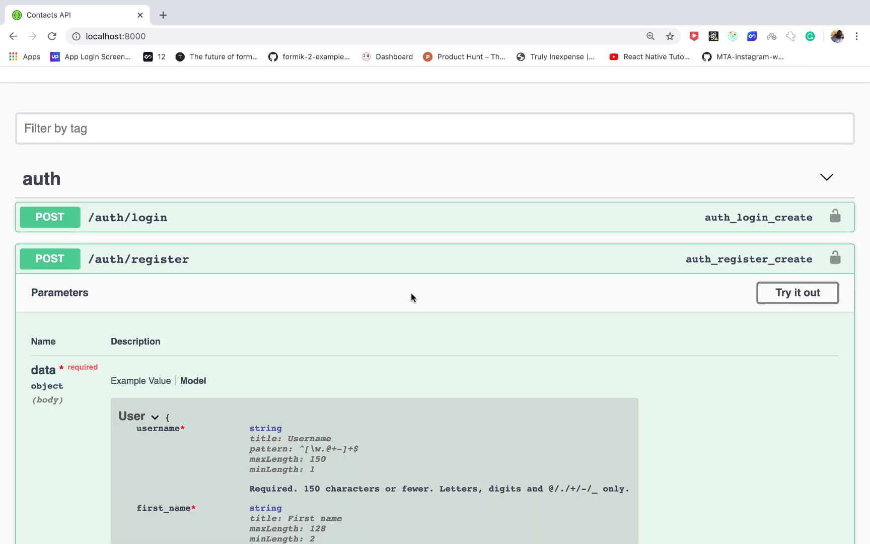
scroll("down", 3)
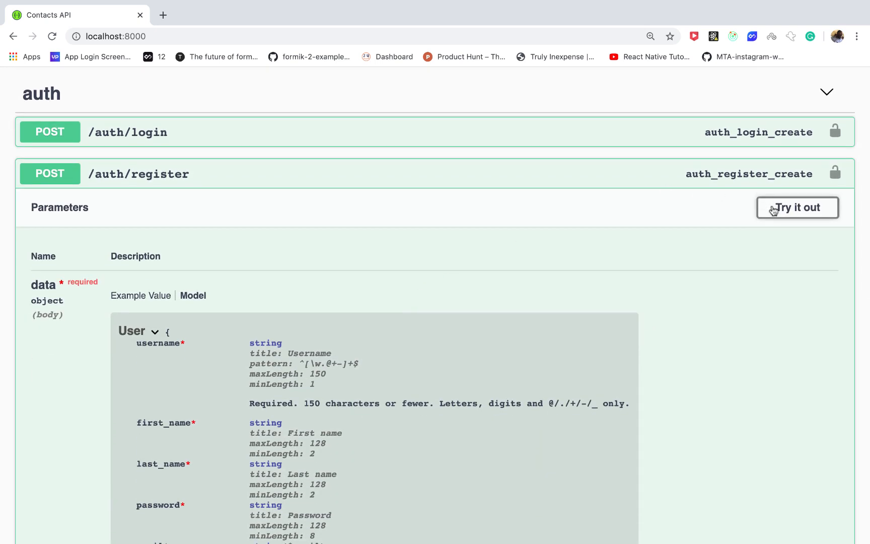
left_click(796, 208)
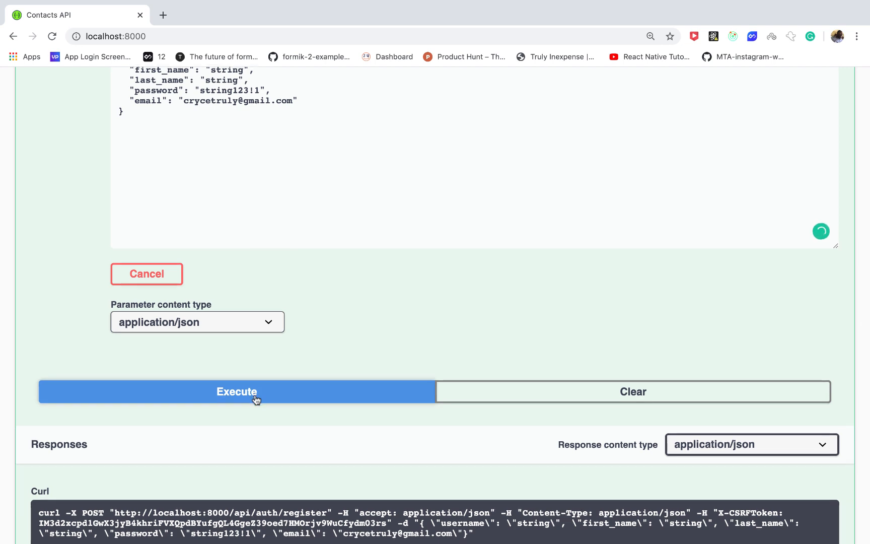
left_click(237, 391)
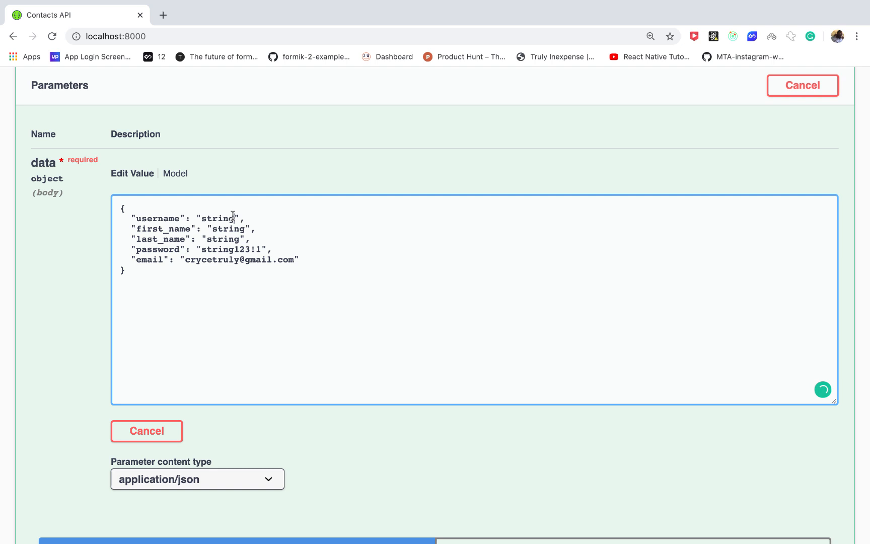
- Modify the email value (adding 223) and resend the registration request
scroll("down", 3)
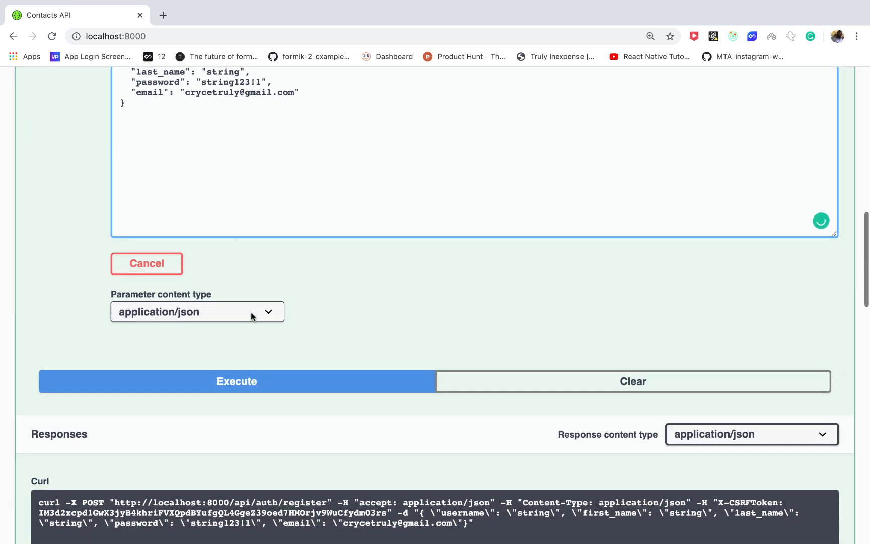
left_click(235, 380)
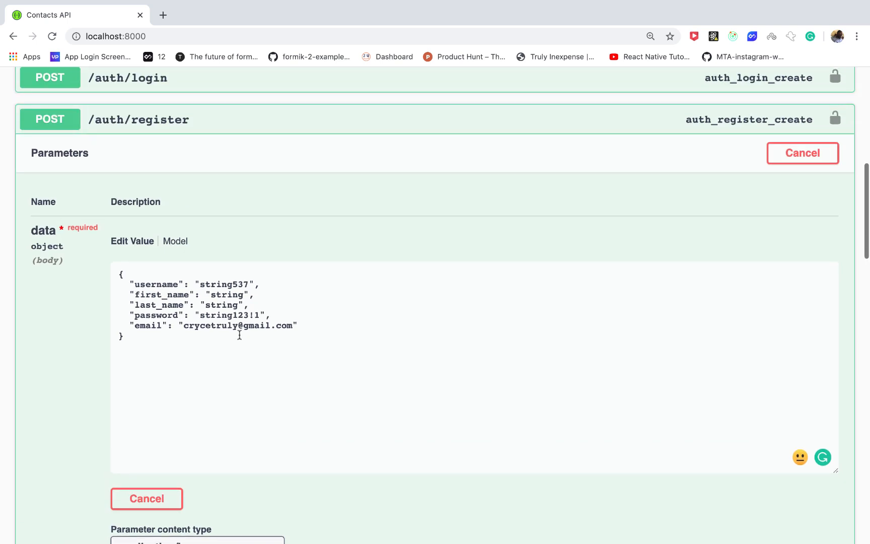
type("223")
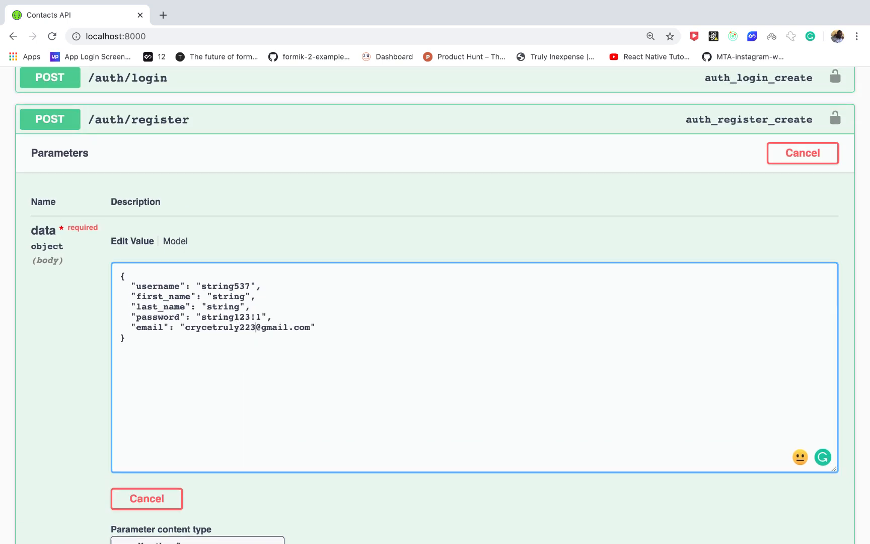
left_click(236, 369)
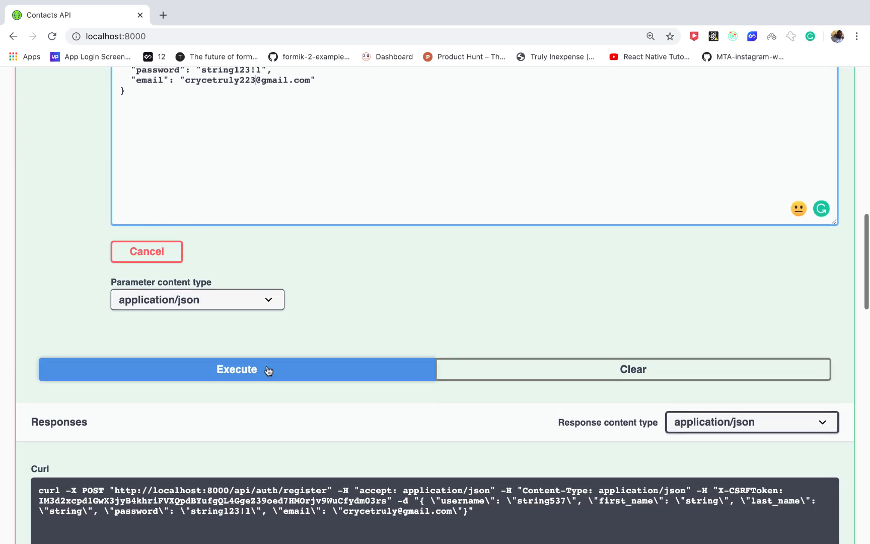
left_click(236, 369)
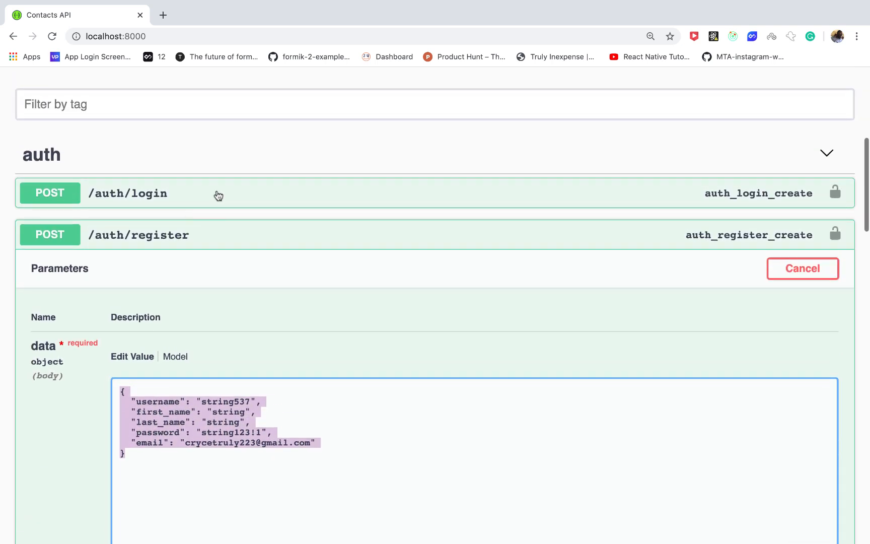
- Send a login request to /auth/login with only username and password in the body
left_click(127, 193)
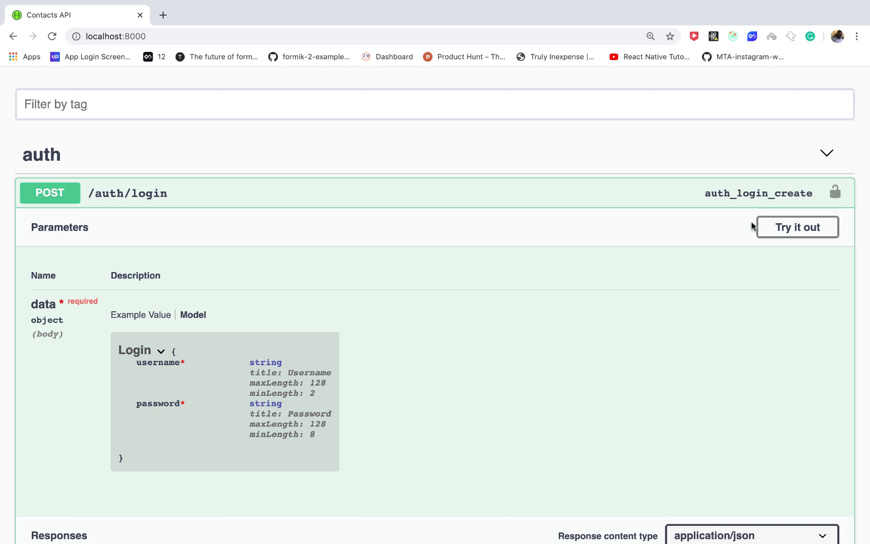
left_click(796, 227)
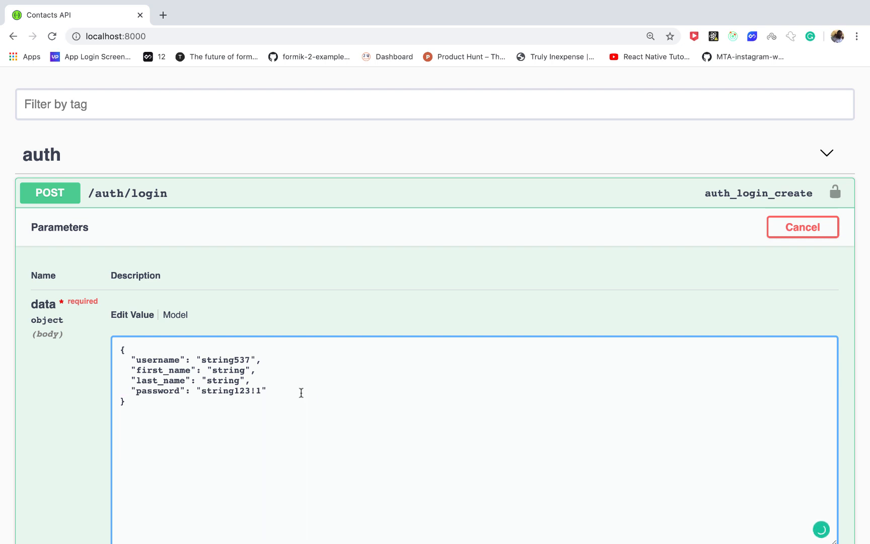
left_click_drag(261, 359, 249, 381)
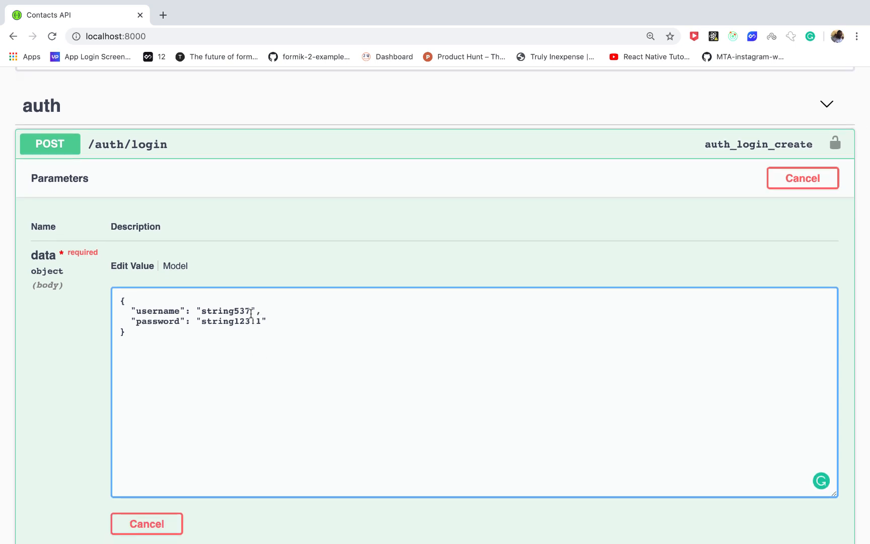
type("!")
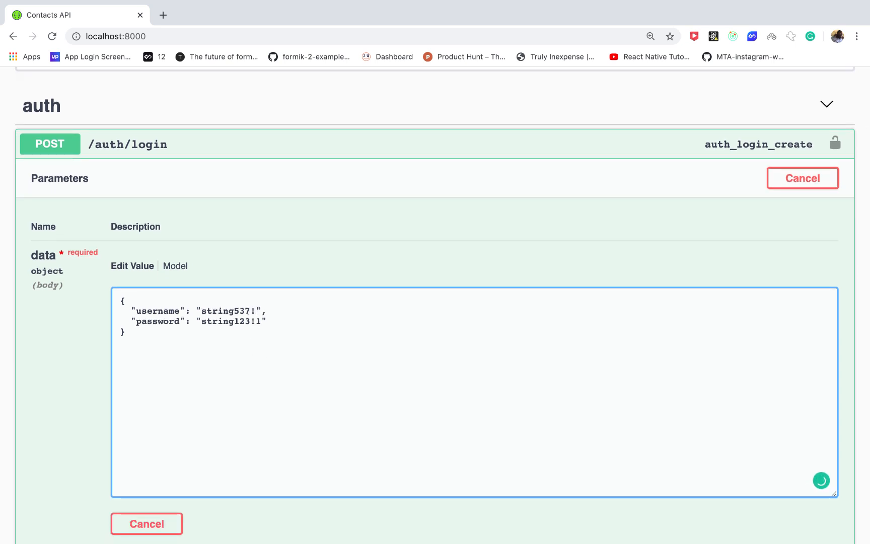
left_click(232, 395)
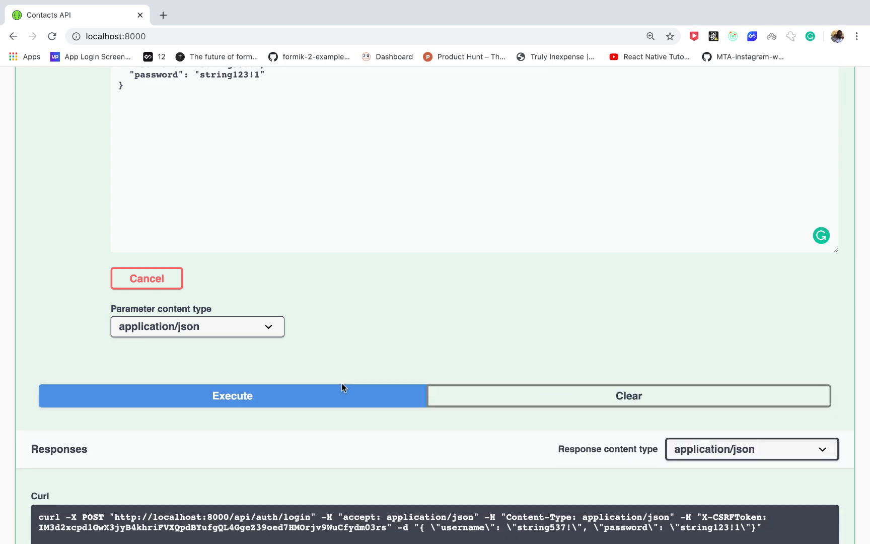
- Correct the username, resend the login, and select the returned token from the 200 response
left_click(232, 395)
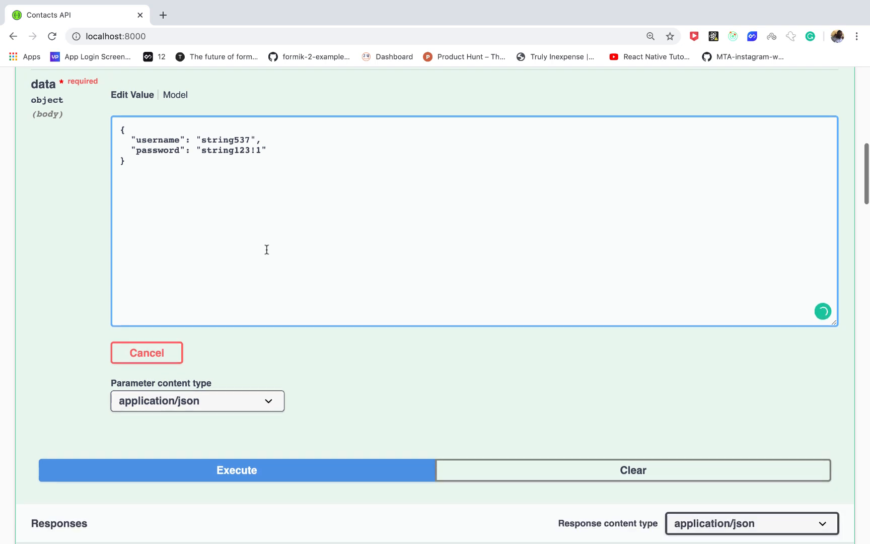
left_click(236, 470)
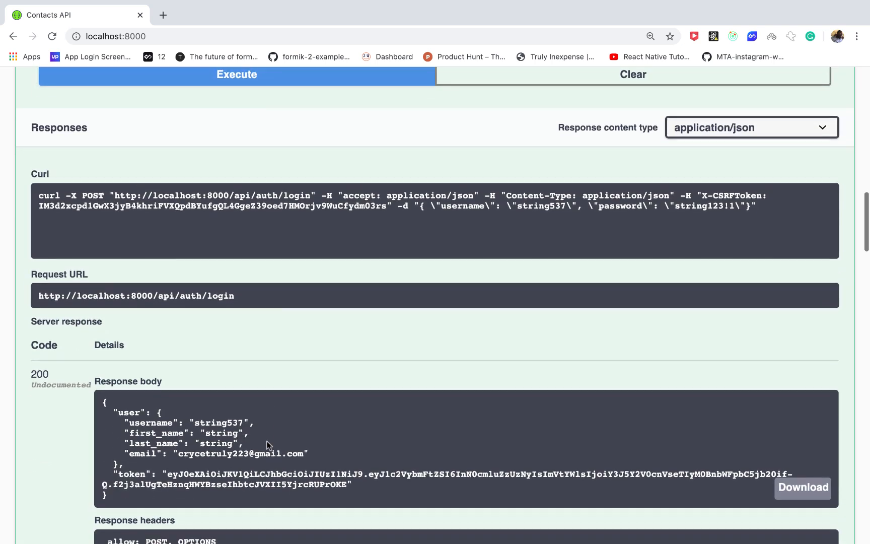
scroll("down", 3)
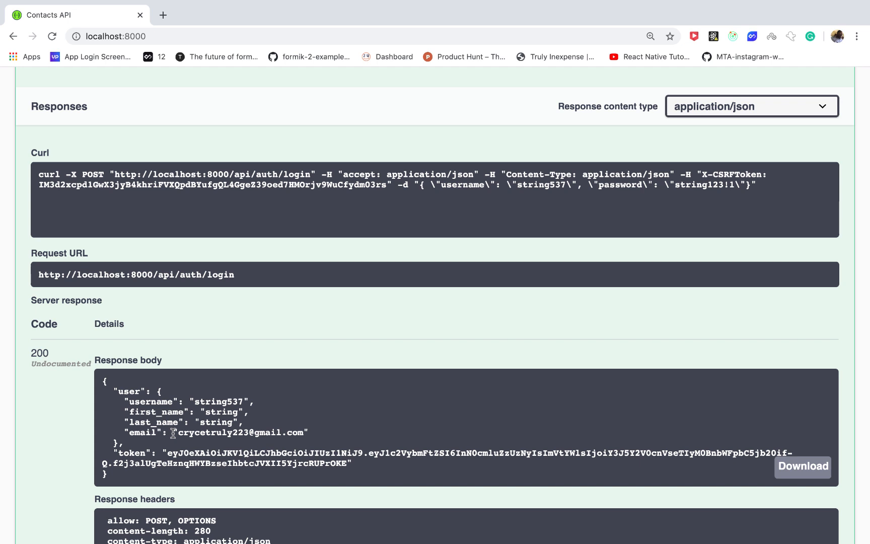
mouse_move(116, 388)
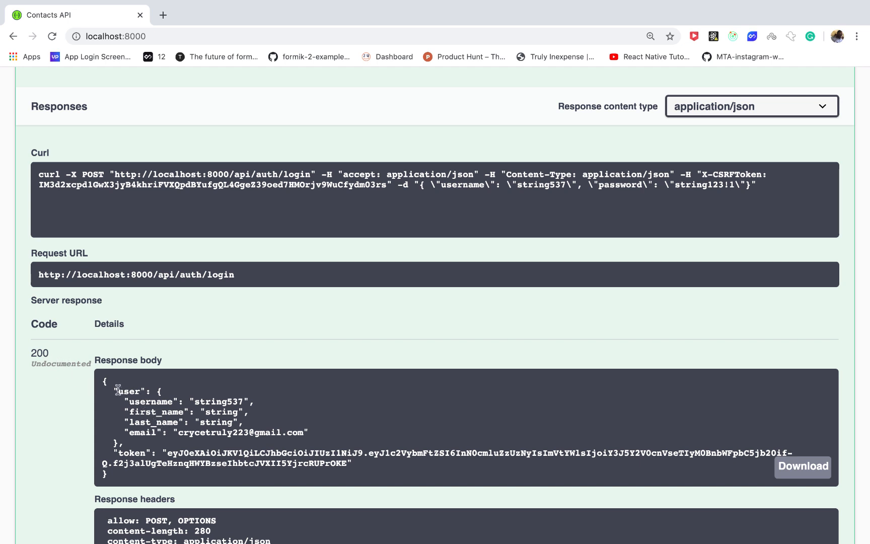
left_click_drag(114, 391, 352, 463)
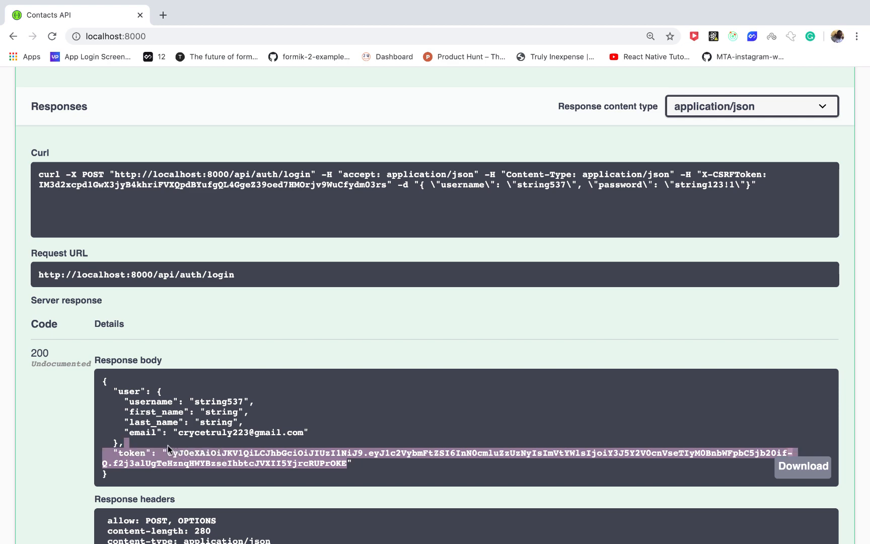
scroll("down", 3)
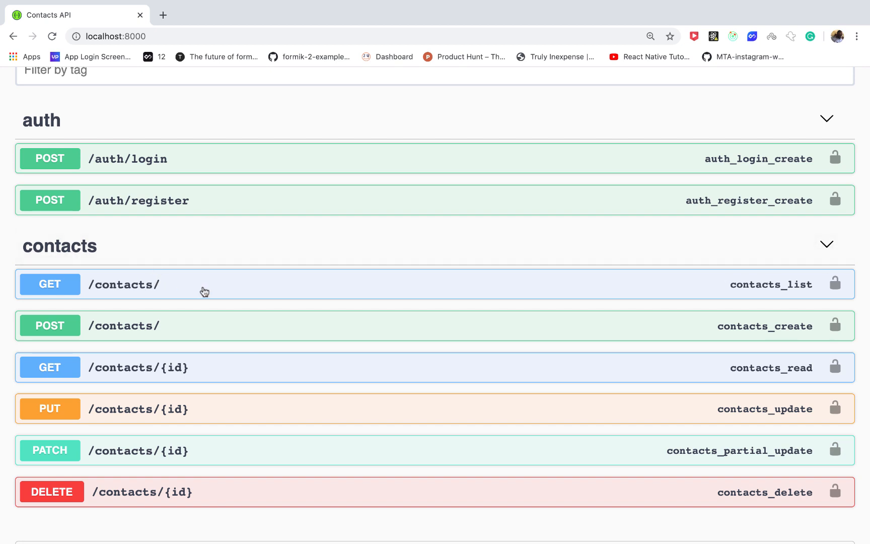
- Send an unauthenticated GET /contacts/ request
left_click(123, 284)
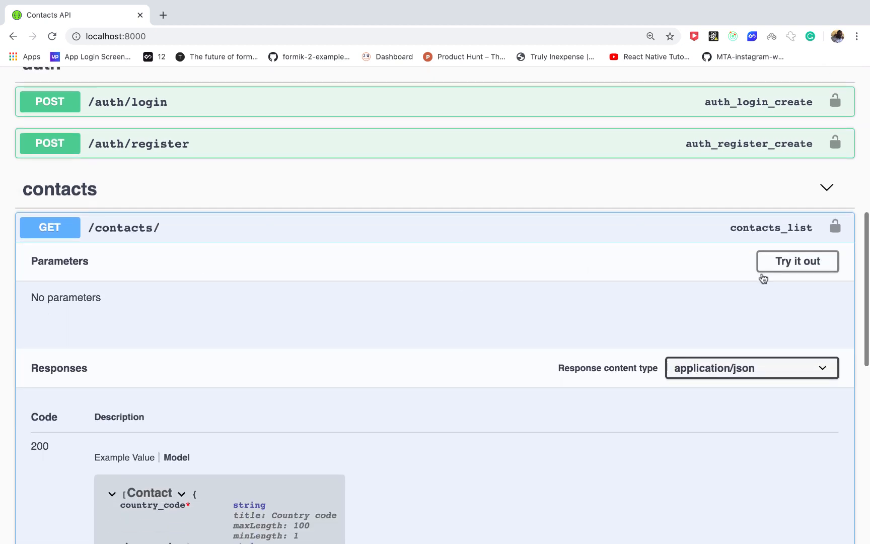
left_click(798, 261)
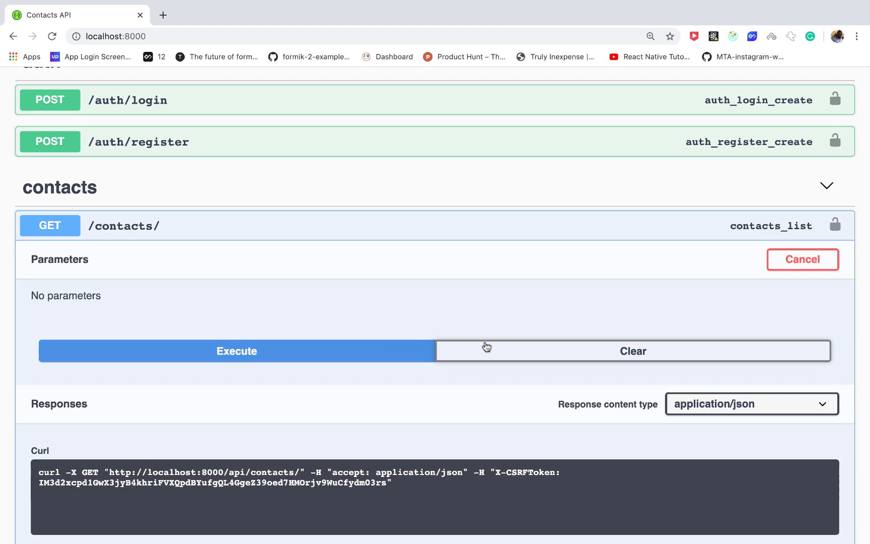
left_click(235, 351)
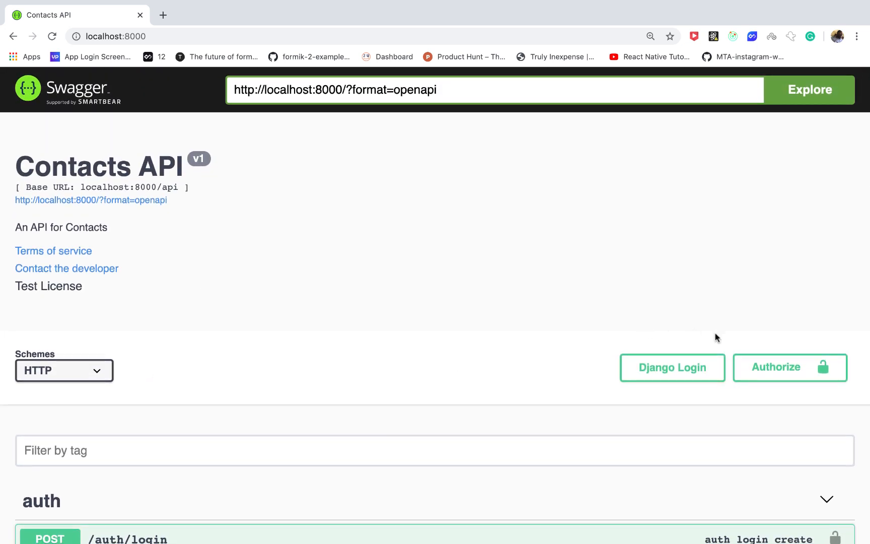
- Authorize with 'Bearer ' plus the token and resend GET /contacts/ with it
left_click(788, 367)
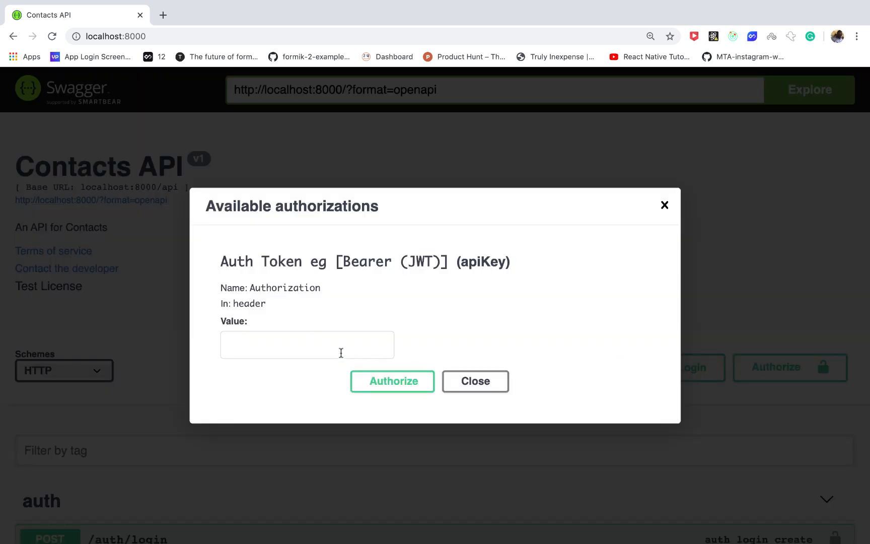
type("Beare")
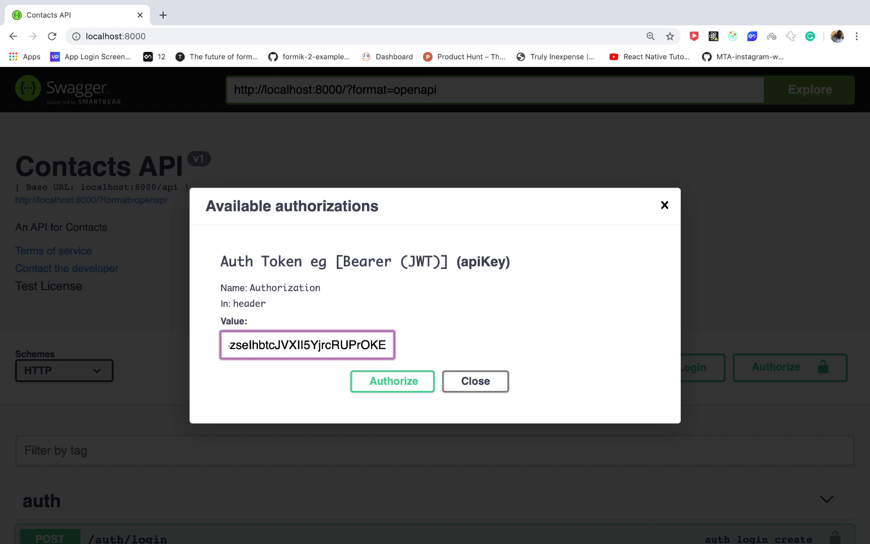
left_click(392, 381)
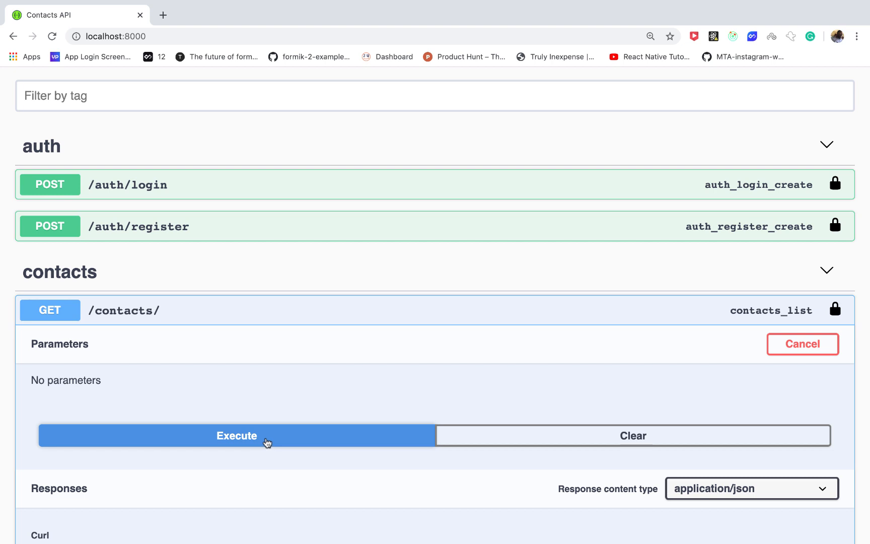
left_click(236, 435)
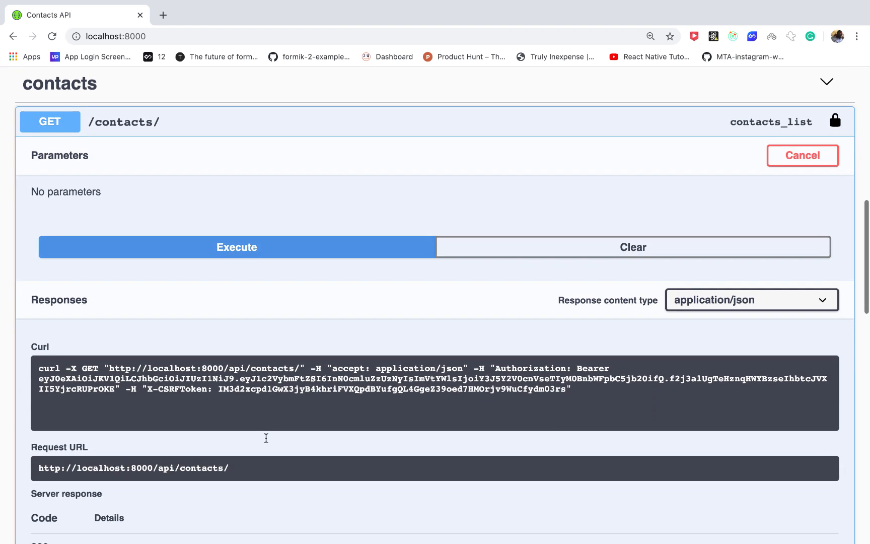
left_click(236, 246)
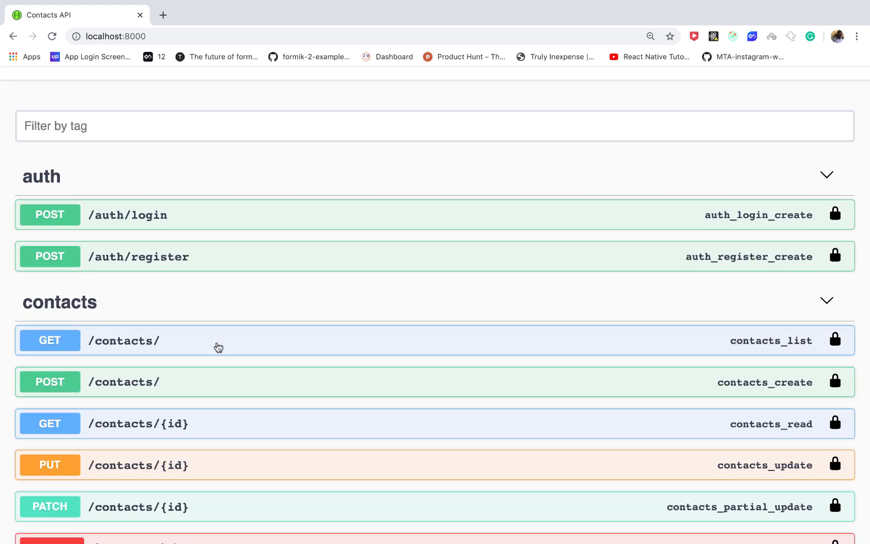
- Make the POST /contacts/ request body editable with its placeholder contact fields
scroll("down", 3)
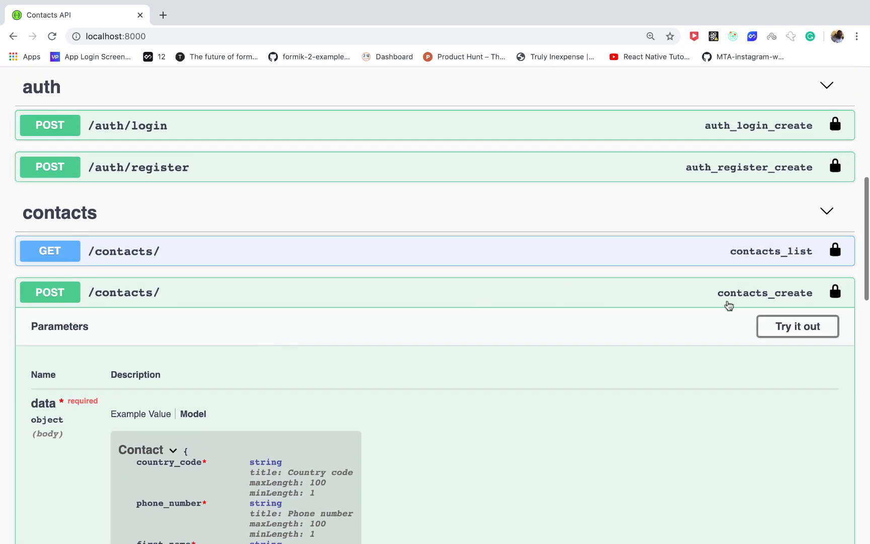
left_click(797, 326)
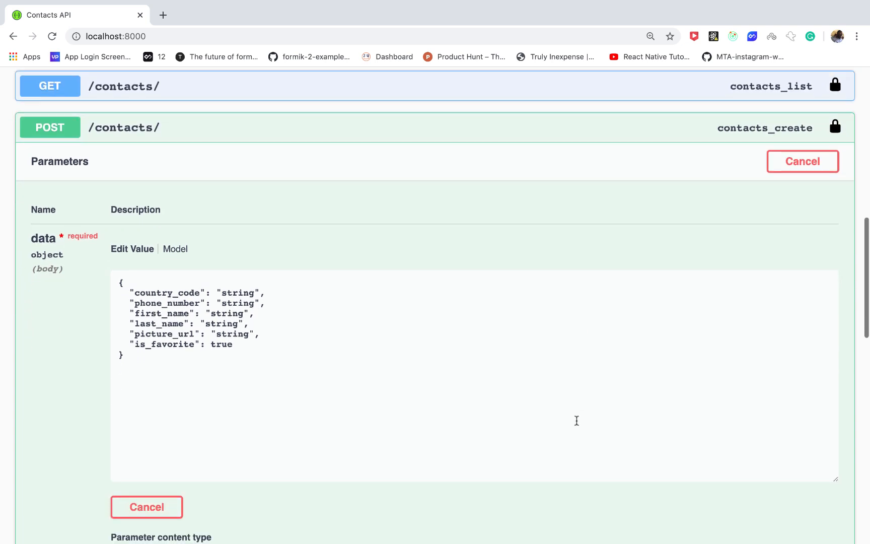
- Fill the body with country code 234, phone 674648848, name Allen Joe and the picture URL
scroll("down", 3)
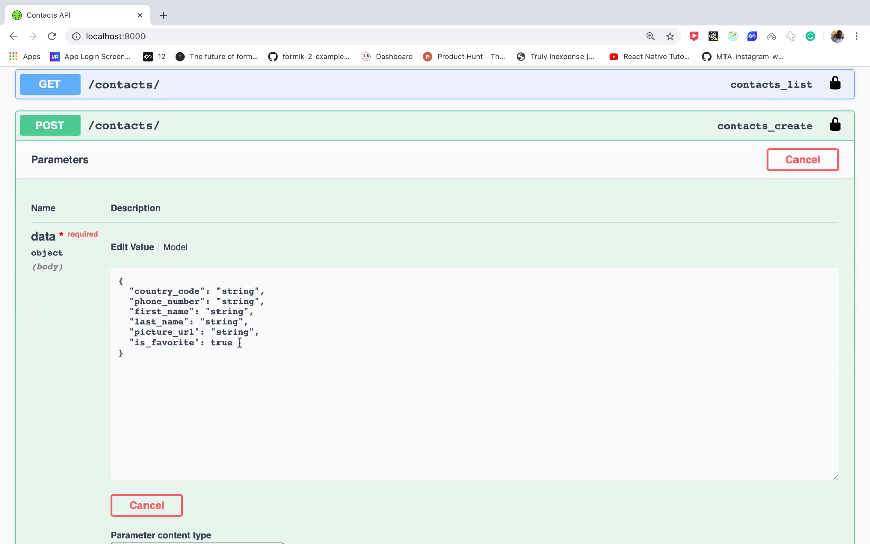
type("fals")
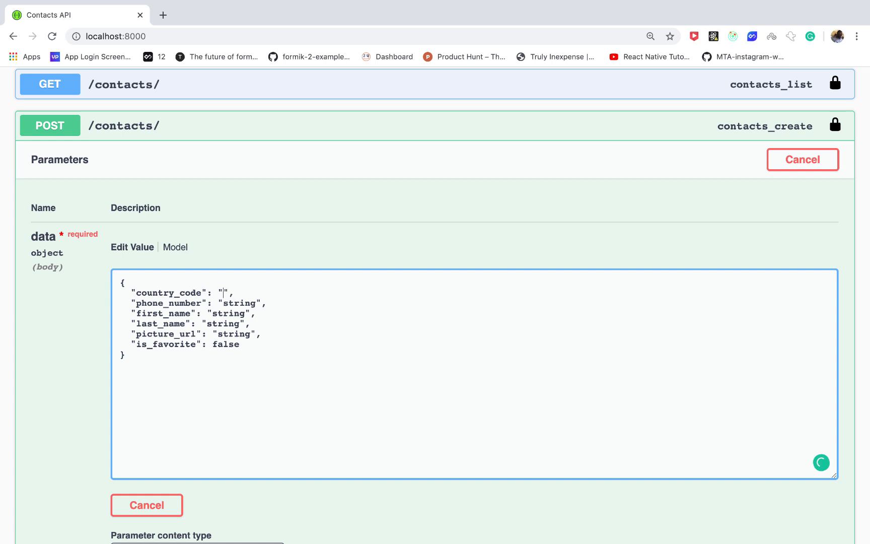
type("234")
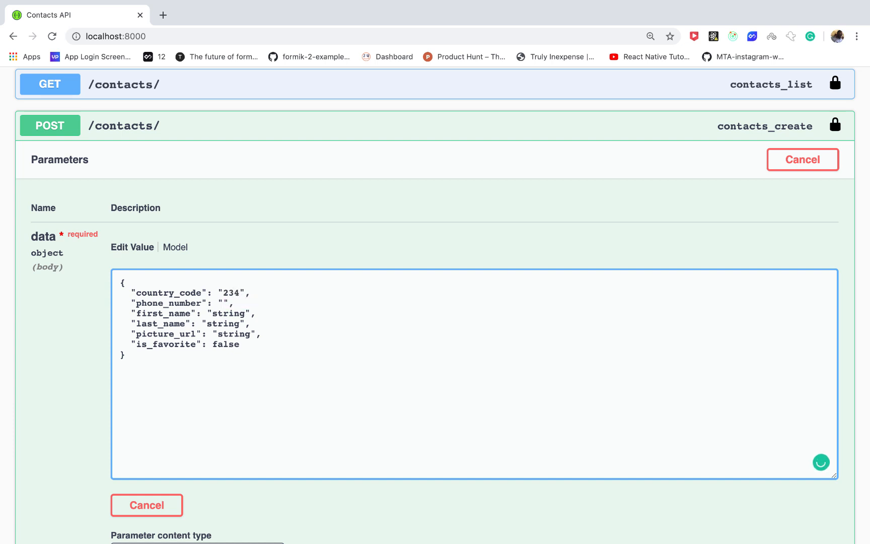
type("674648848")
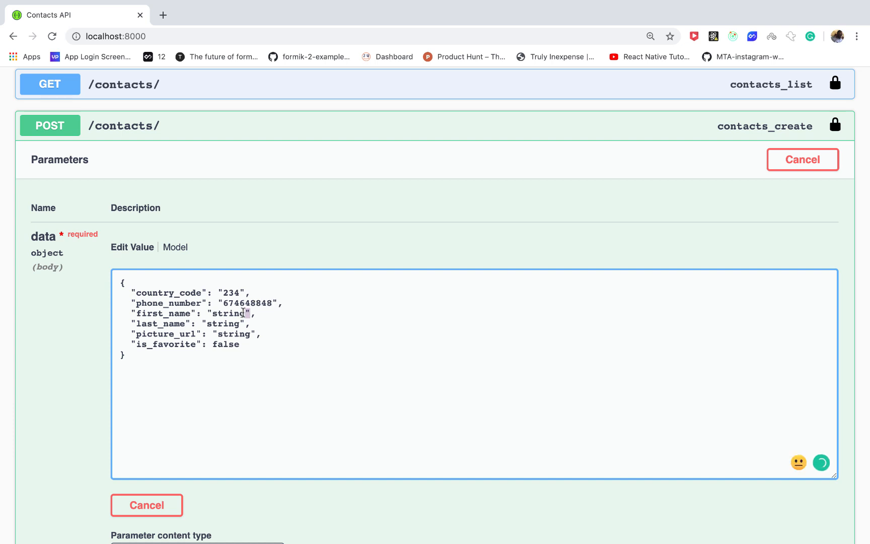
type("A")
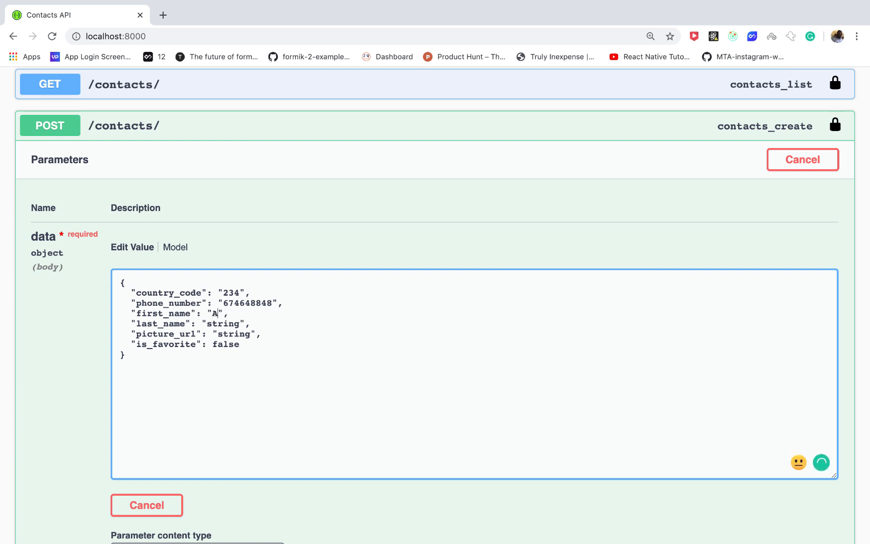
type("llen")
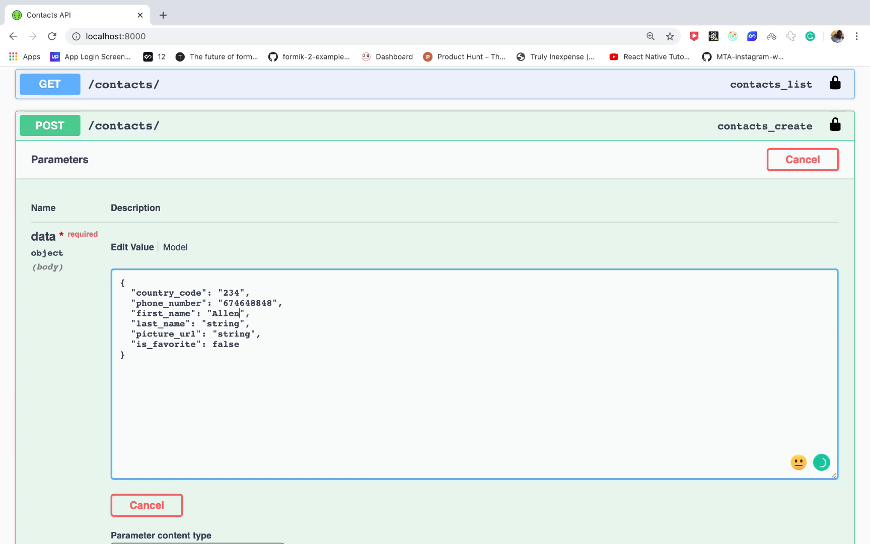
type("H")
type("Joe")
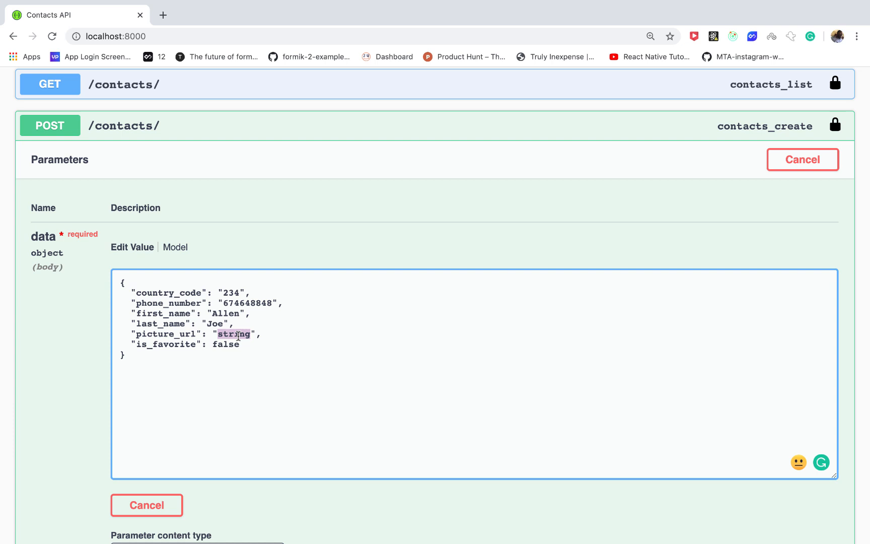
type("J")
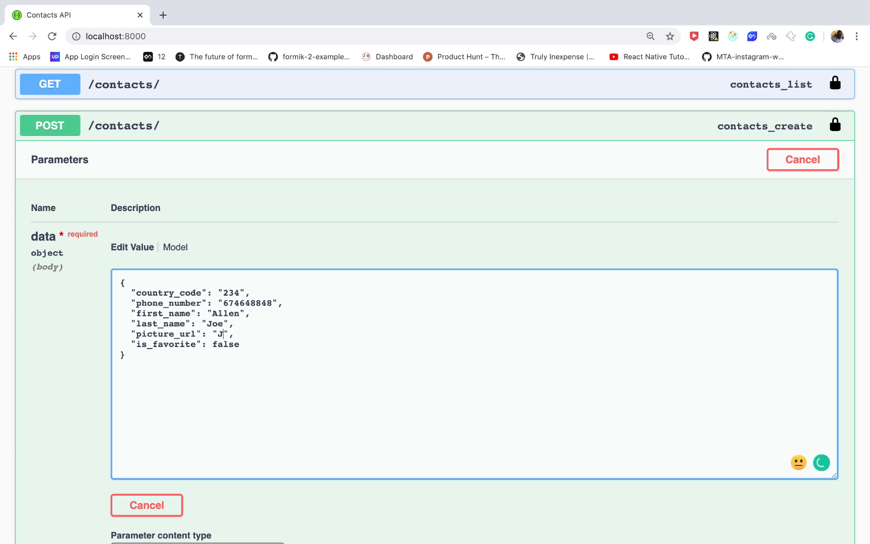
key("Backspace")
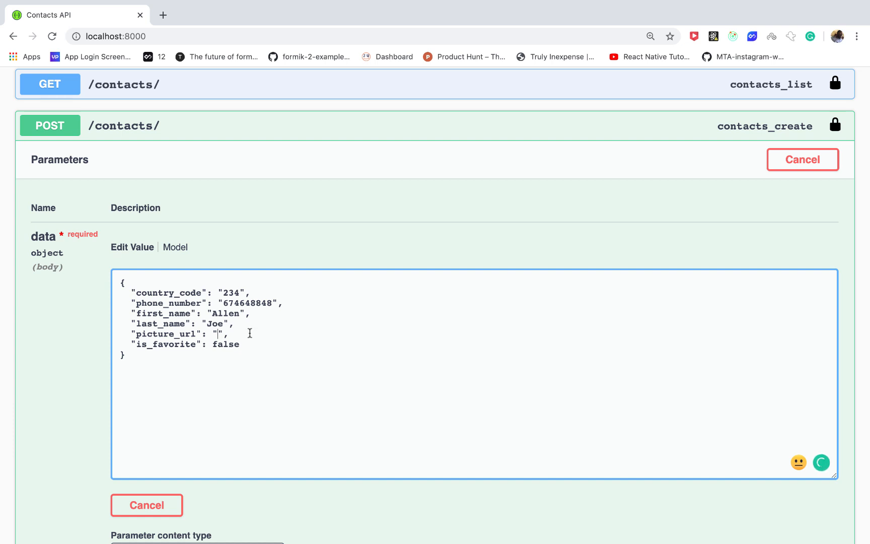
mouse_move(249, 363)
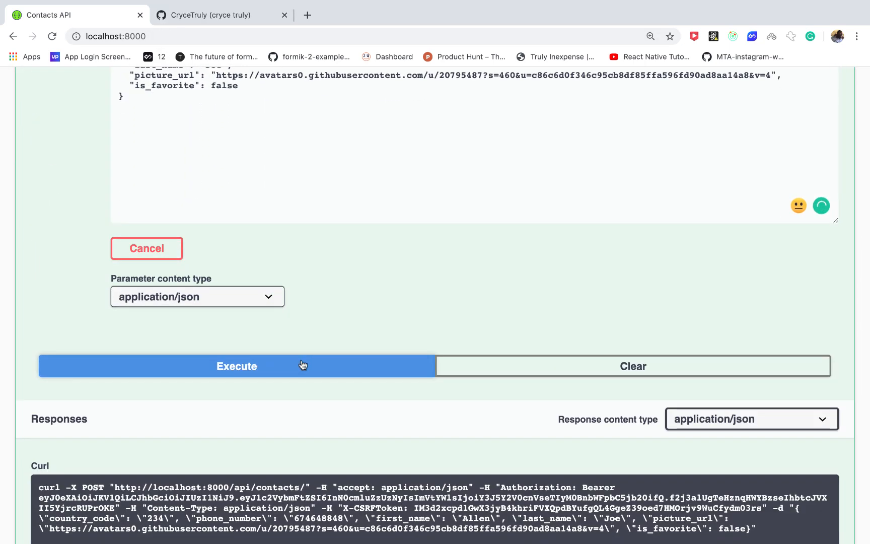
- Execute POST /contacts/ and review the 201 response echoing the new contact
left_click(236, 366)
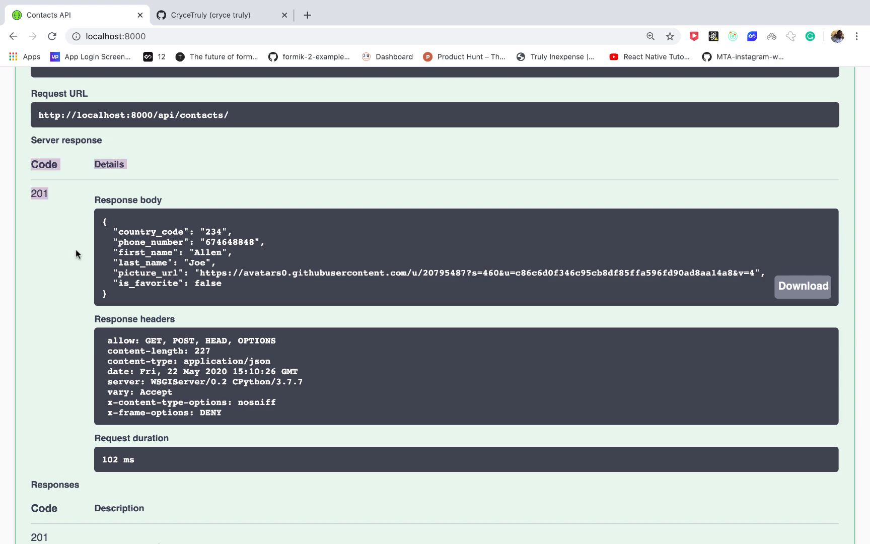
mouse_move(178, 288)
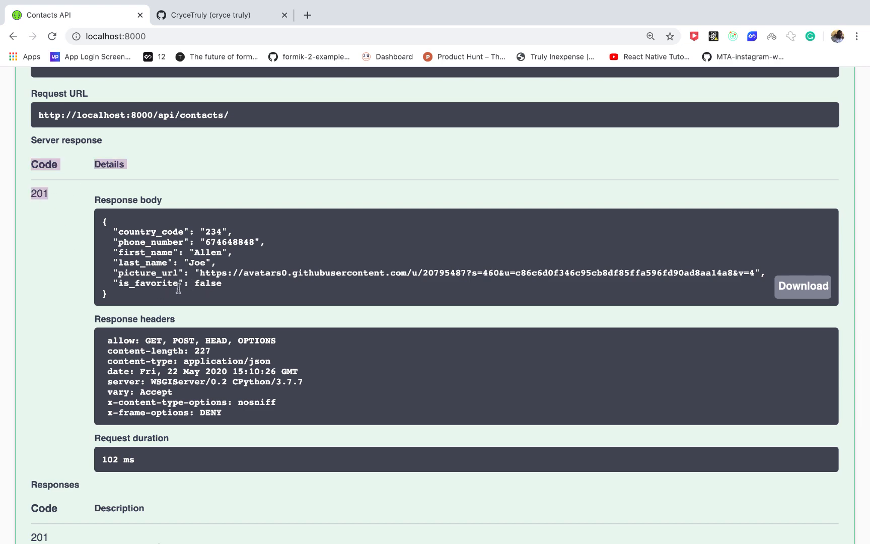
scroll("up", 3)
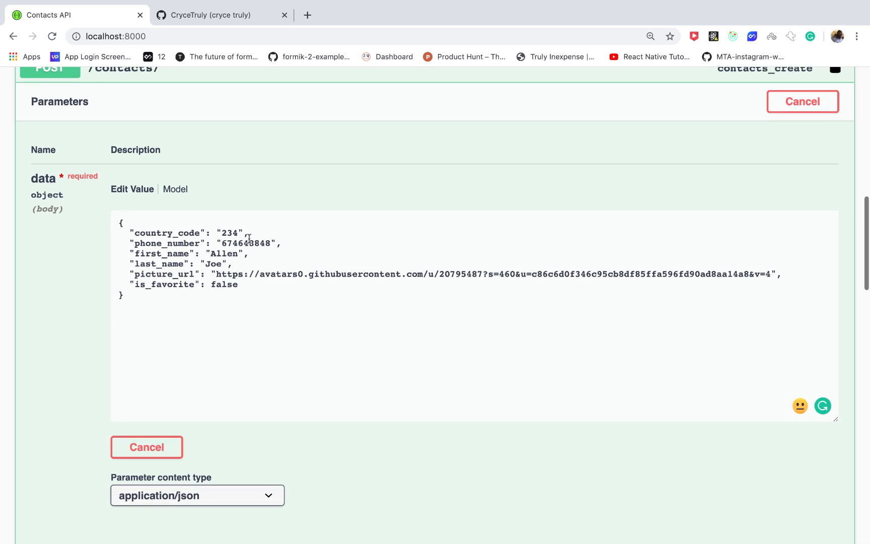
- Change country_code to 231, create the second contact (201), and collapse the operation
left_click(250, 245)
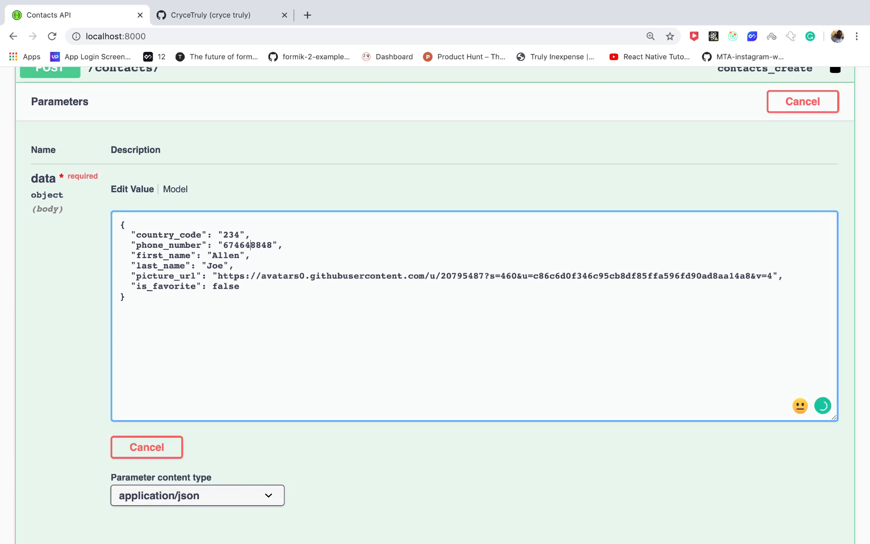
type("231")
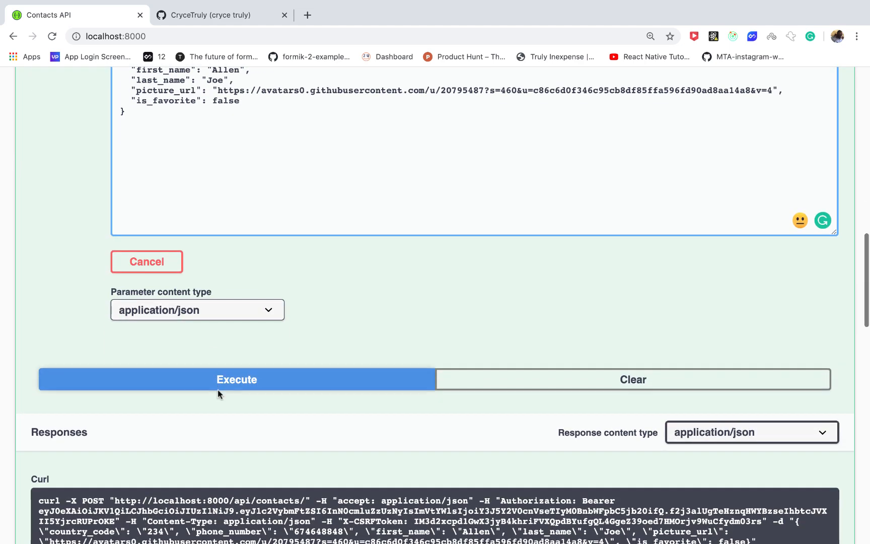
left_click(236, 379)
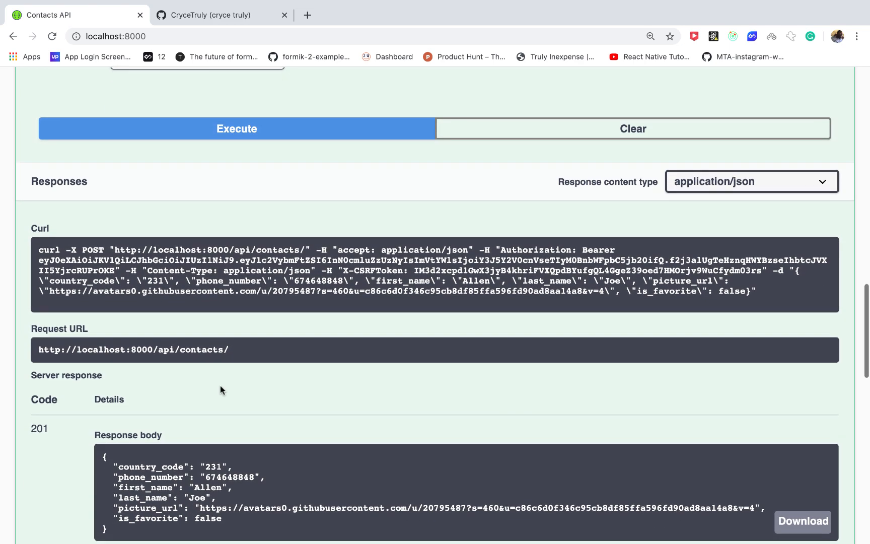
scroll("down", 3)
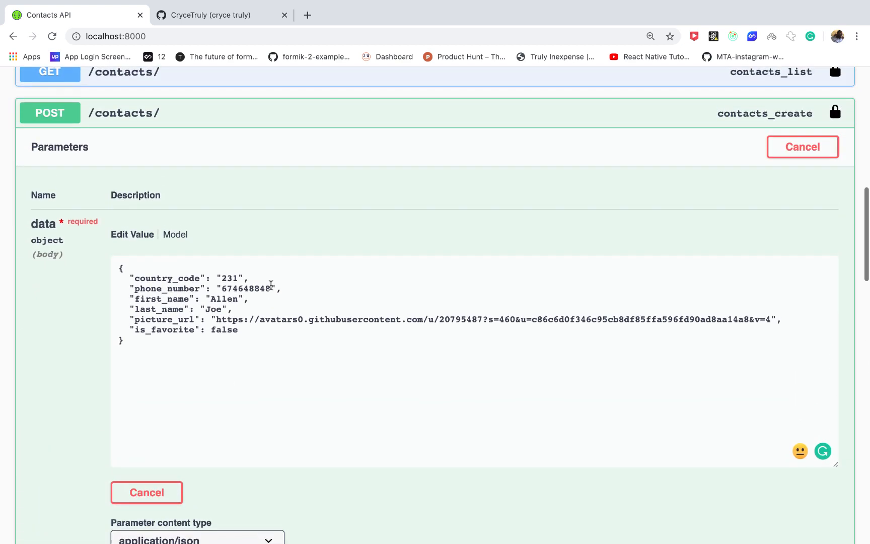
left_click(801, 146)
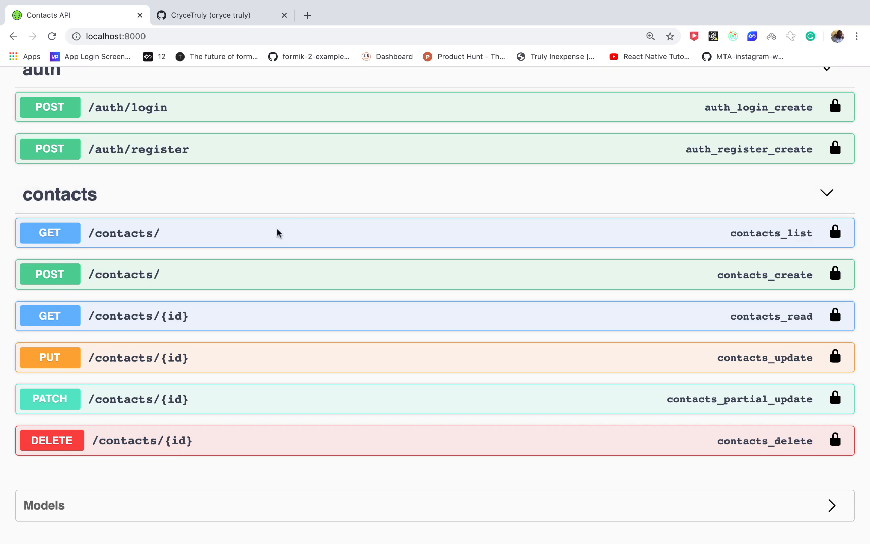
left_click(236, 76)
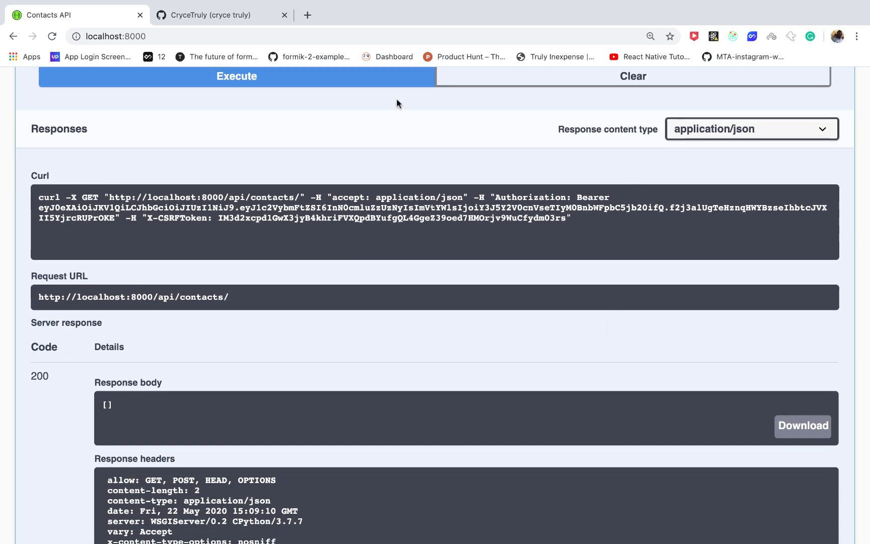
left_click(236, 76)
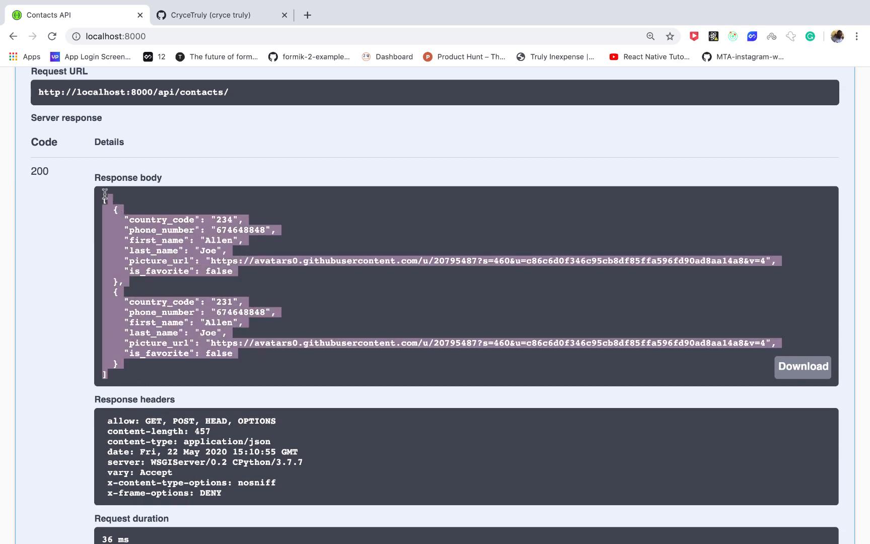
scroll("down", 3)
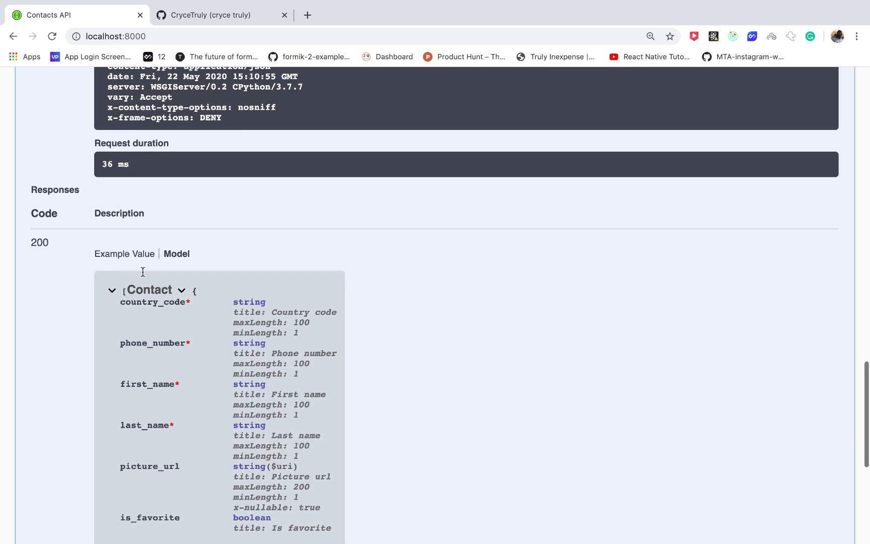
scroll("down", 3)
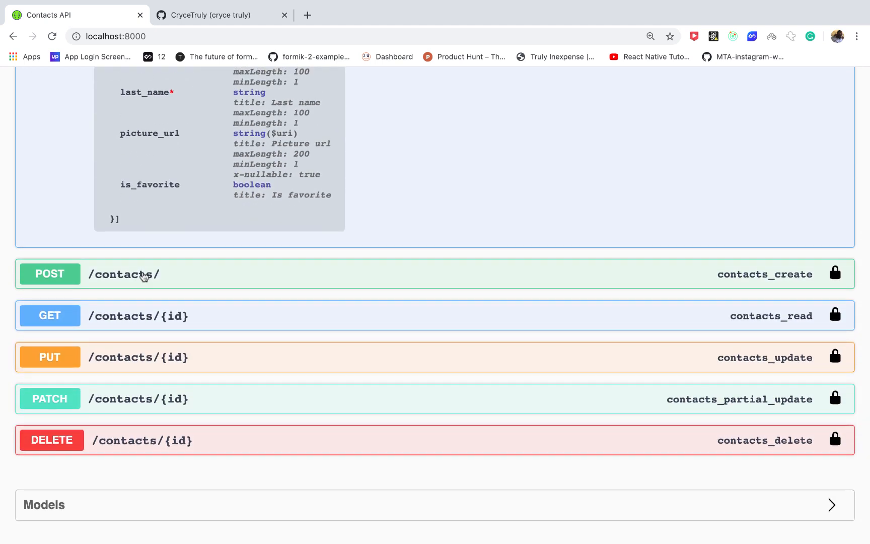
mouse_move(121, 380)
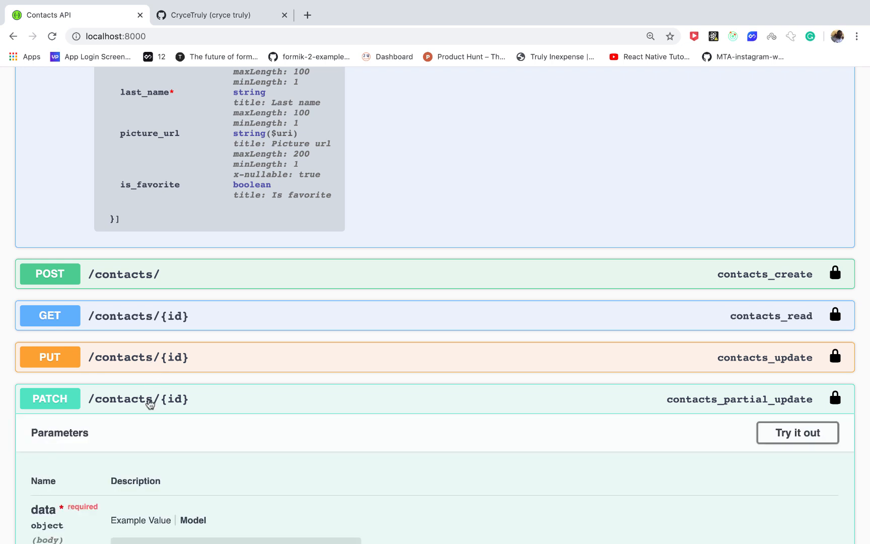
scroll("down", 3)
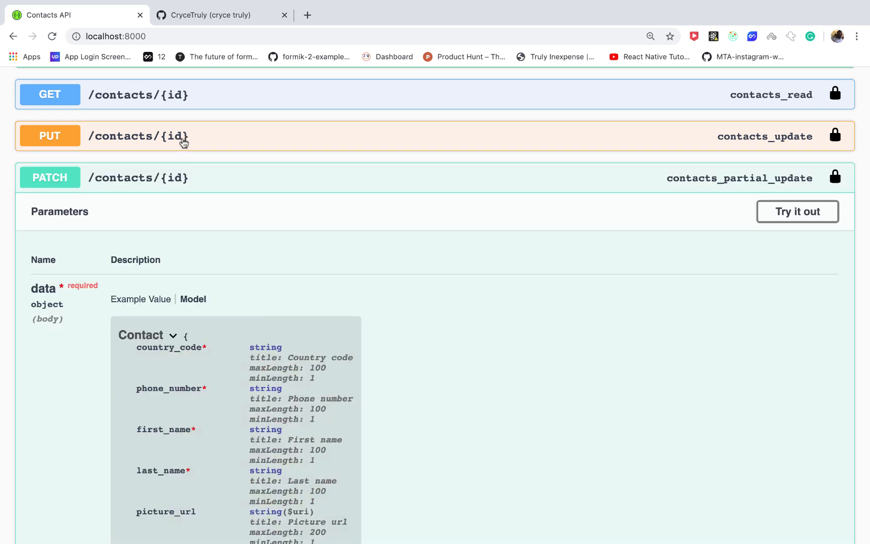
scroll("down", 3)
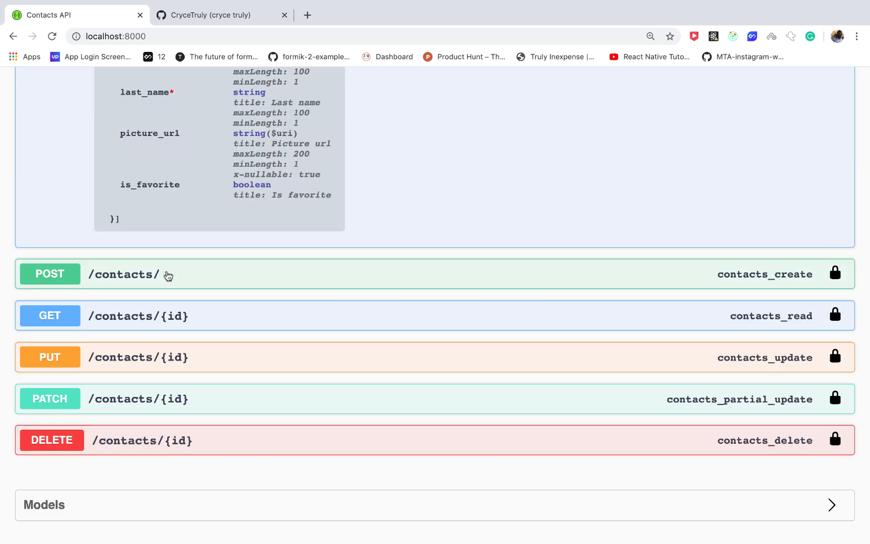
mouse_move(156, 358)
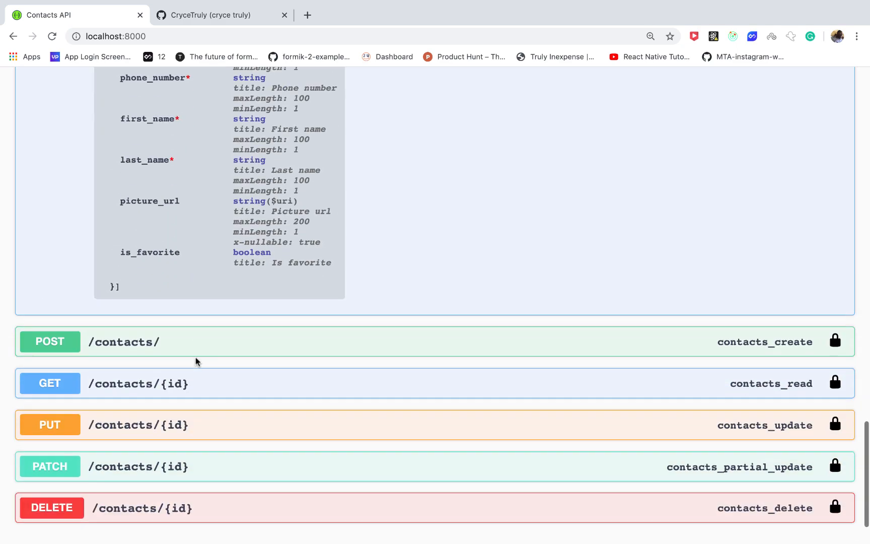
scroll("down", 3)
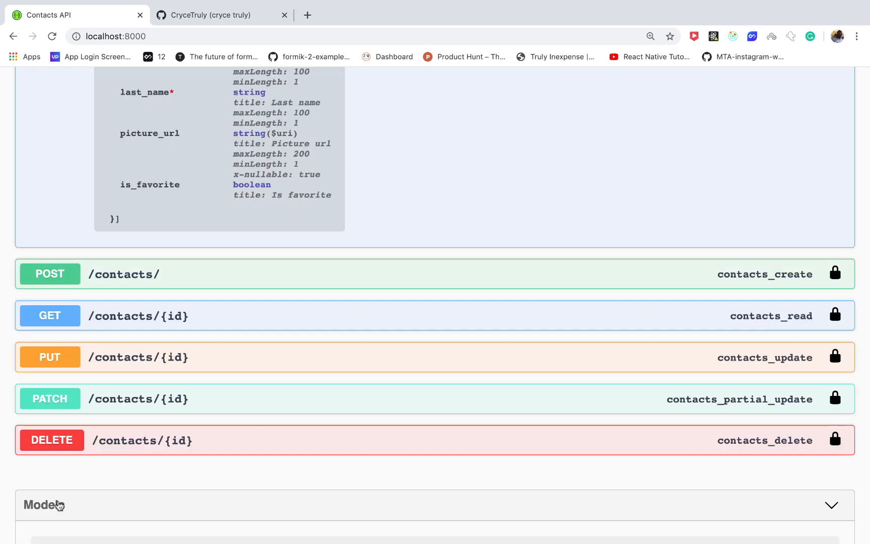
scroll("down", 3)
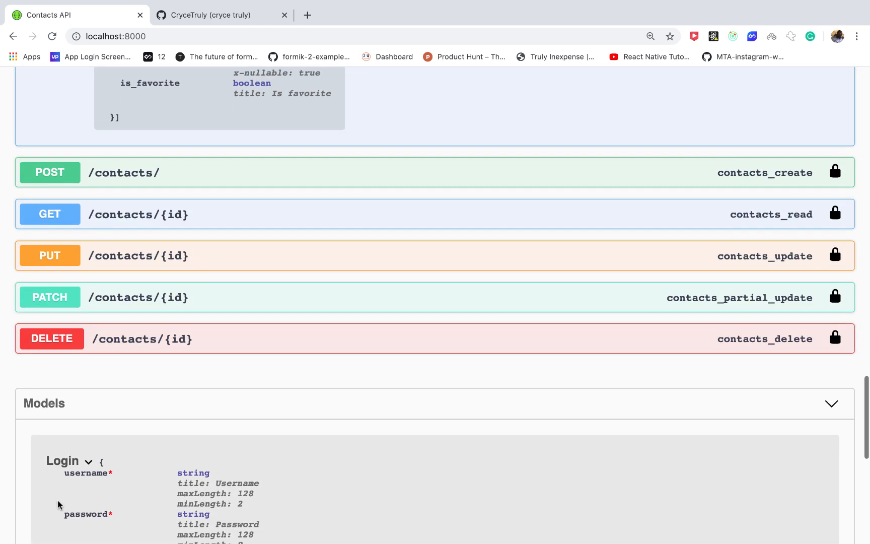
left_click(62, 460)
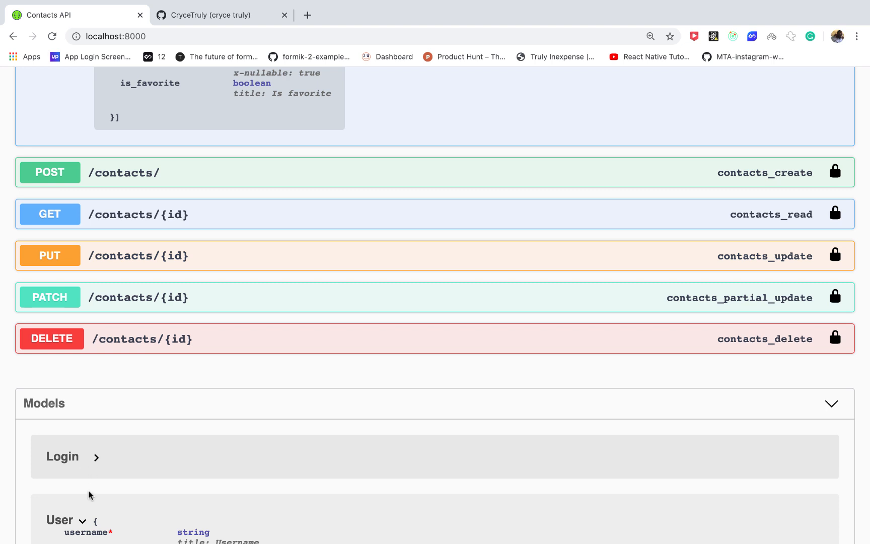
left_click(62, 456)
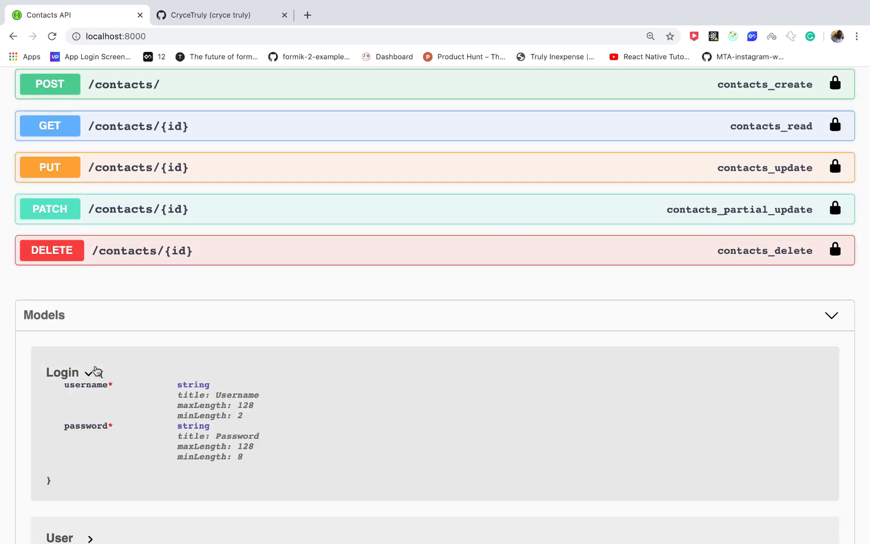
scroll("down", 3)
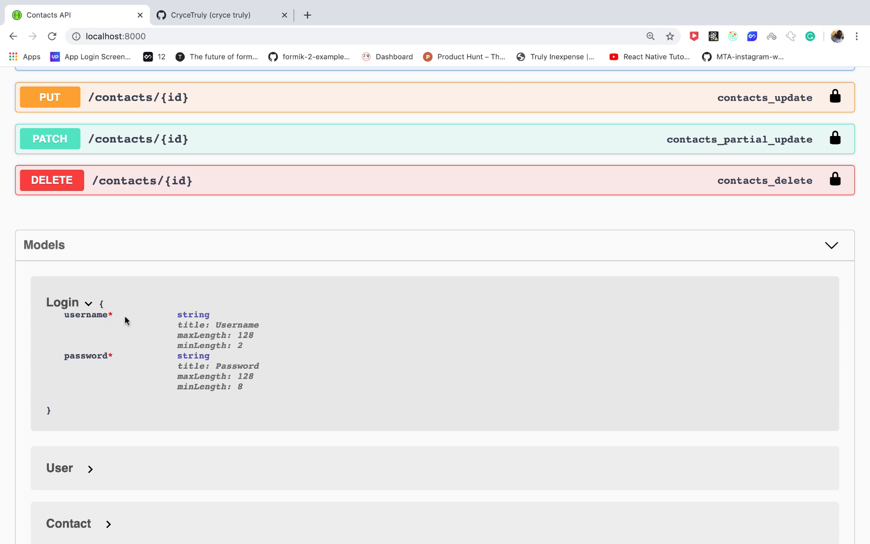
mouse_move(115, 325)
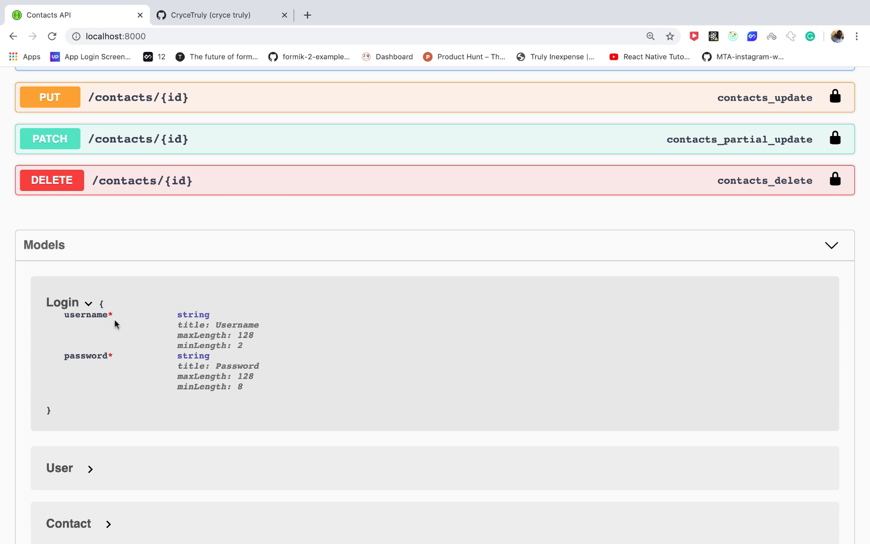
mouse_move(119, 346)
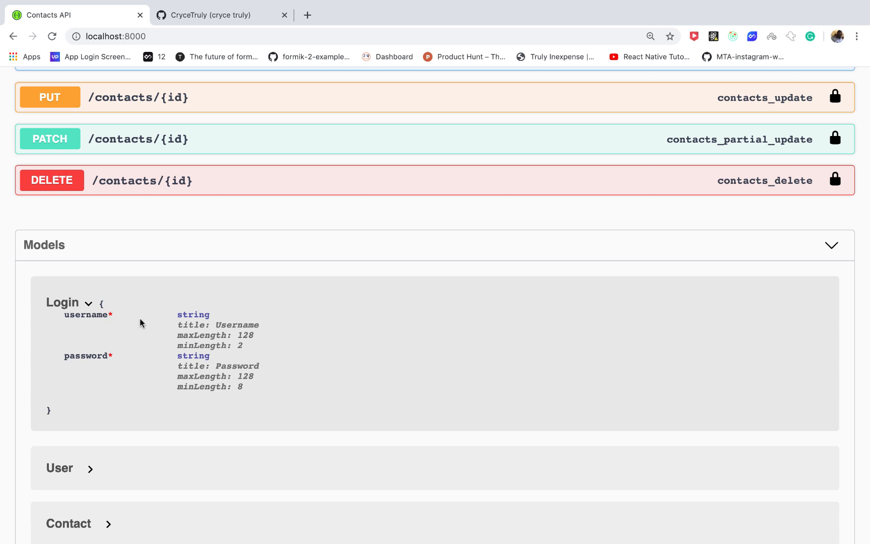
mouse_move(144, 342)
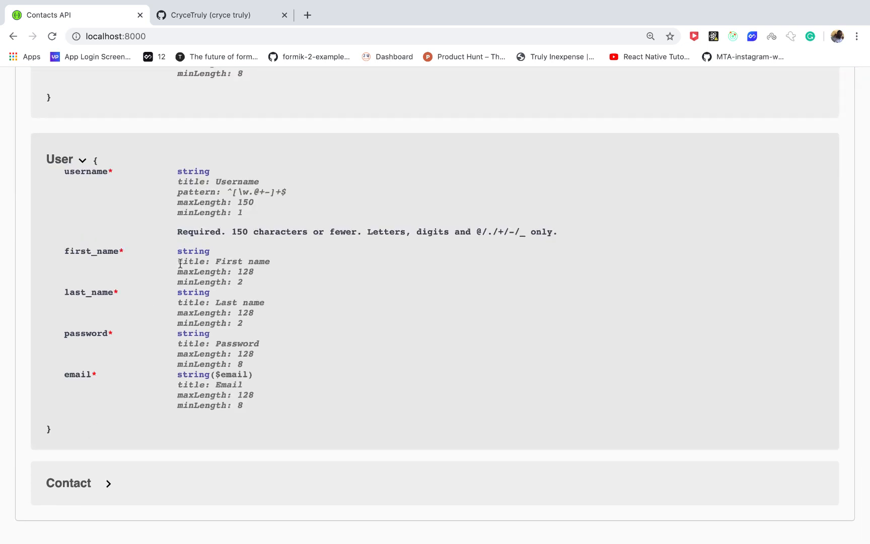
mouse_move(175, 281)
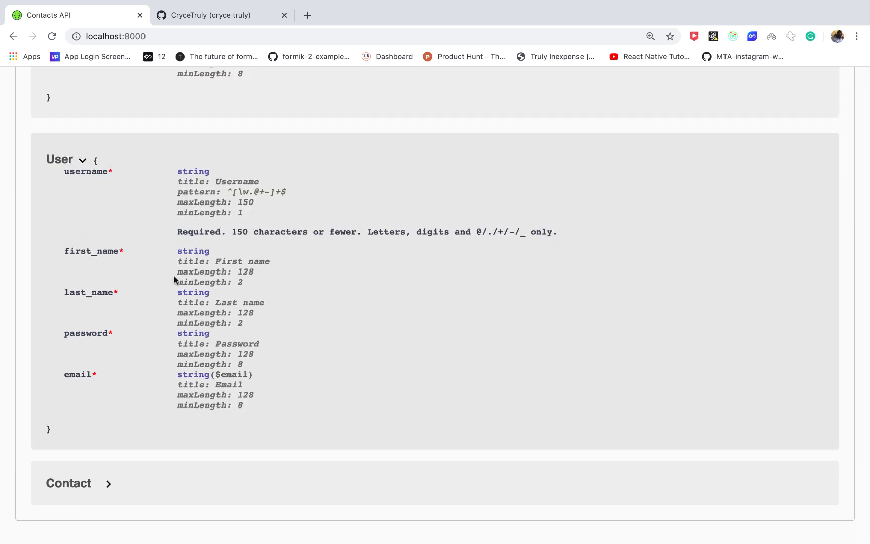
scroll("down", 3)
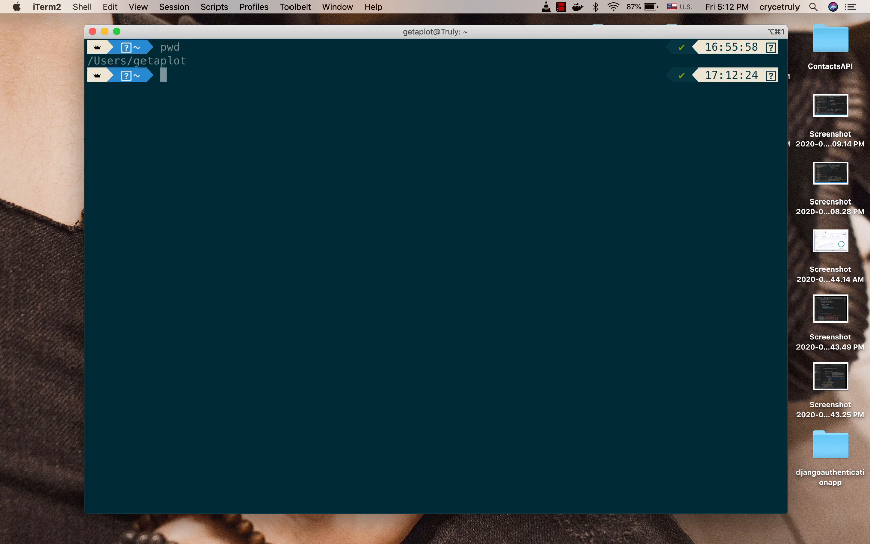
mouse_move(259, 130)
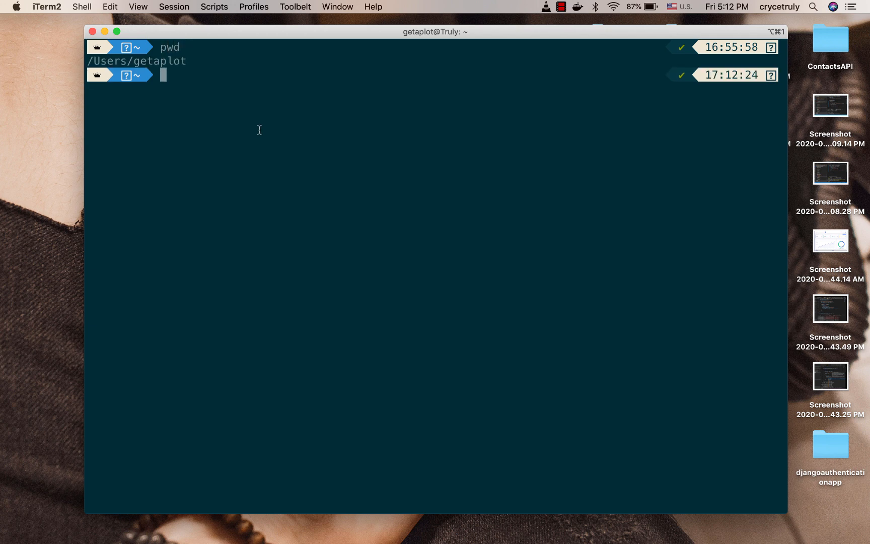
- Create the ContactsApp folder with mkdir and change into it
type("mkdir ContactsApp")
type("cd C")
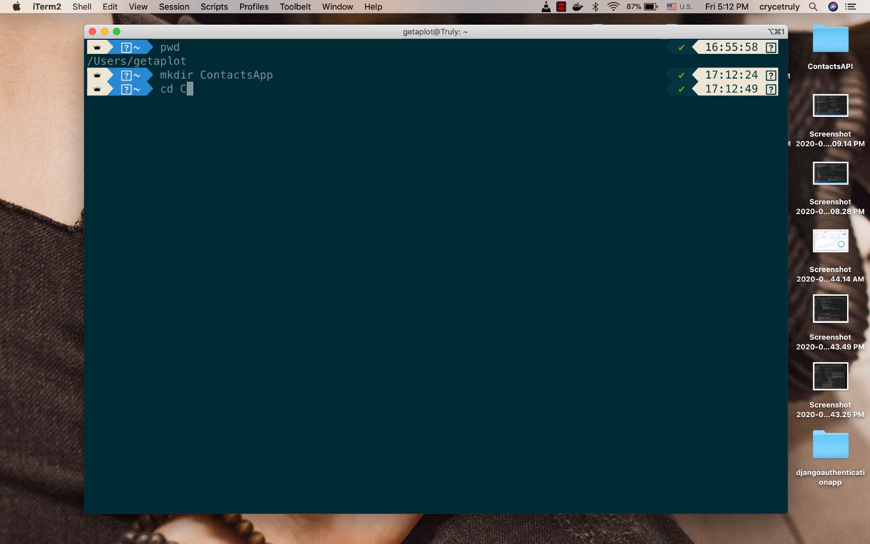
key("Return")
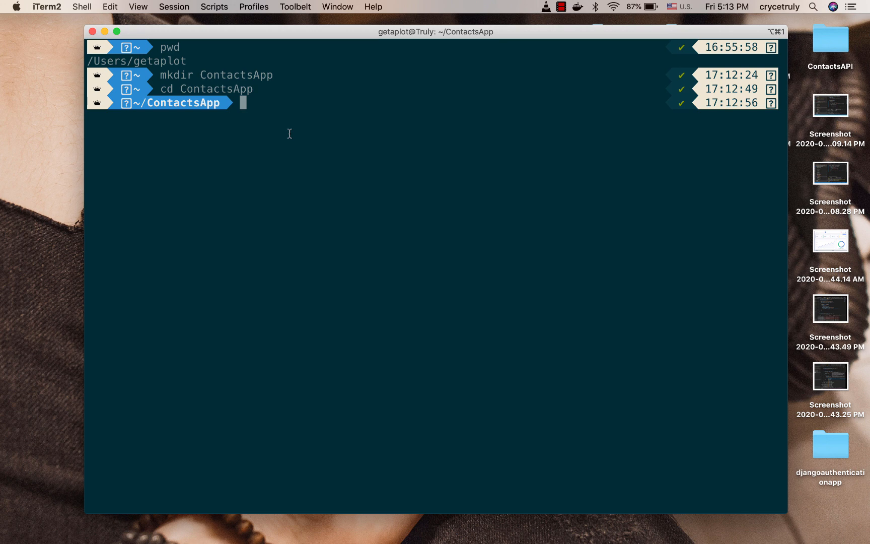
mouse_move(278, 135)
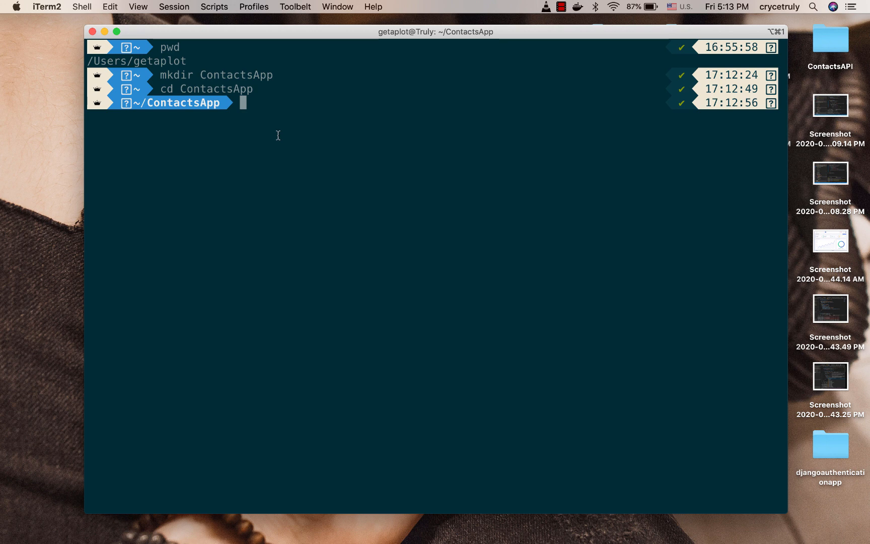
- Run pip3 install pipenv (already satisfied), then clear the terminal
type("pip3 install")
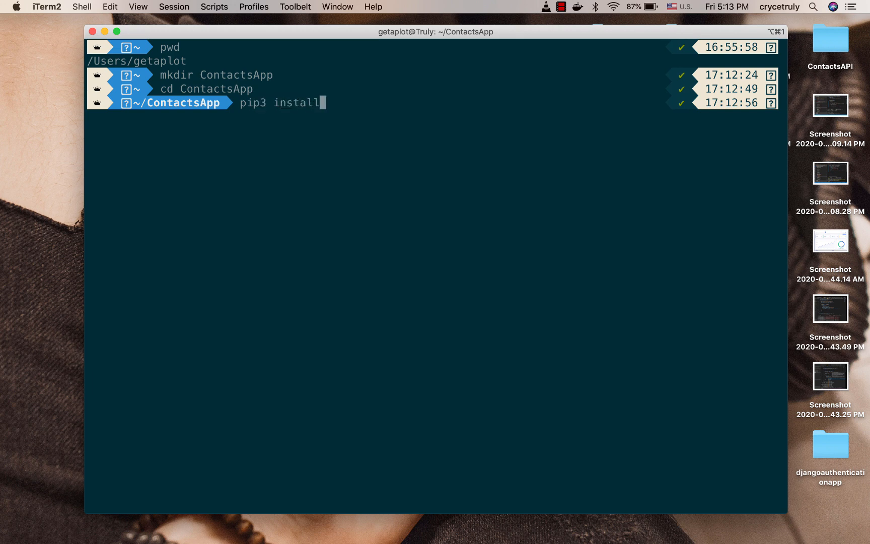
type("pipenv")
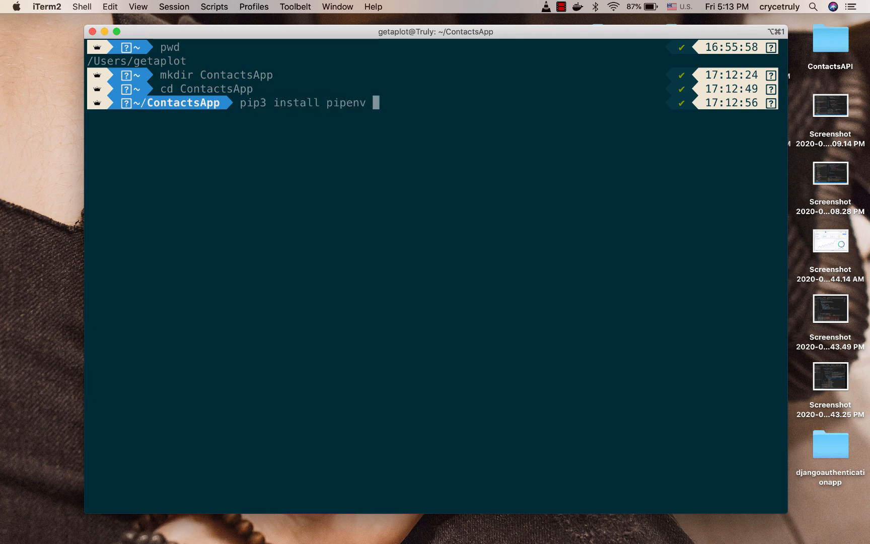
key("enter")
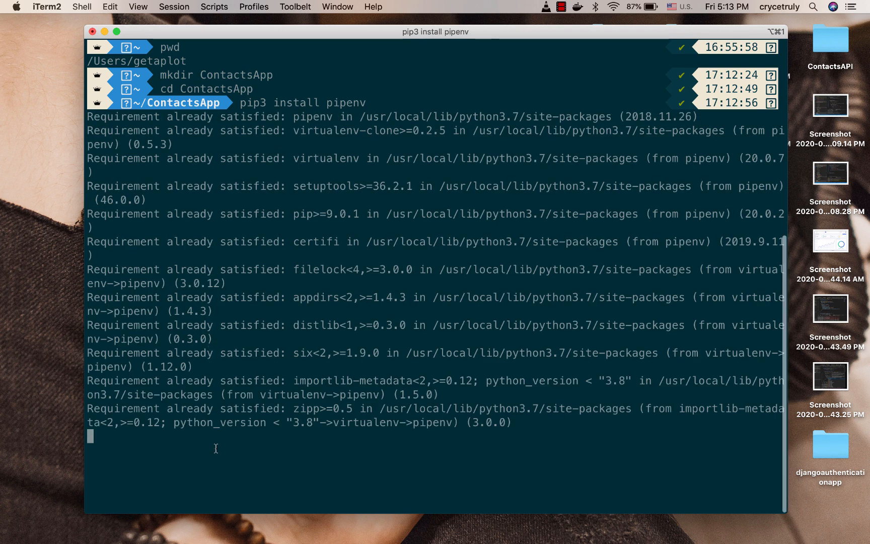
type("clear")
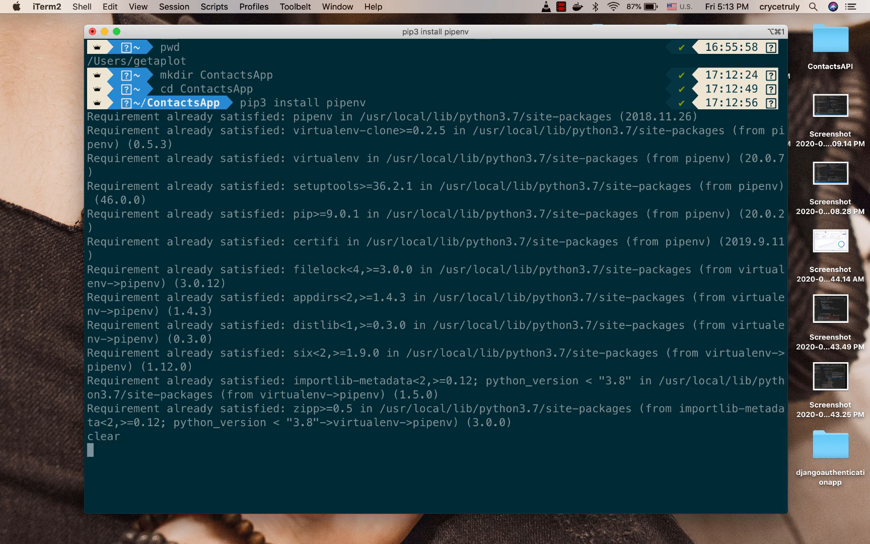
key("Return")
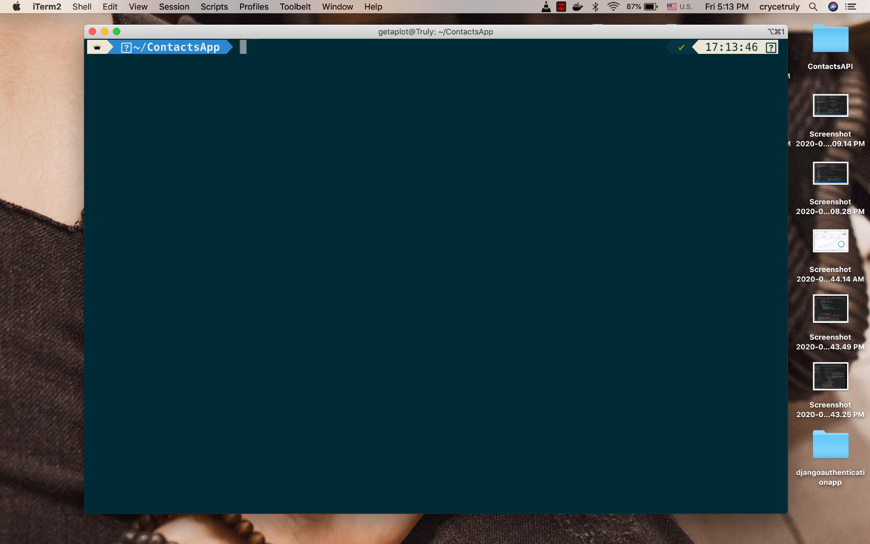
- Run pipenv shell to create and activate the ContactsApp virtualenv, then list the folder showing the new Pipfile
type("clear")
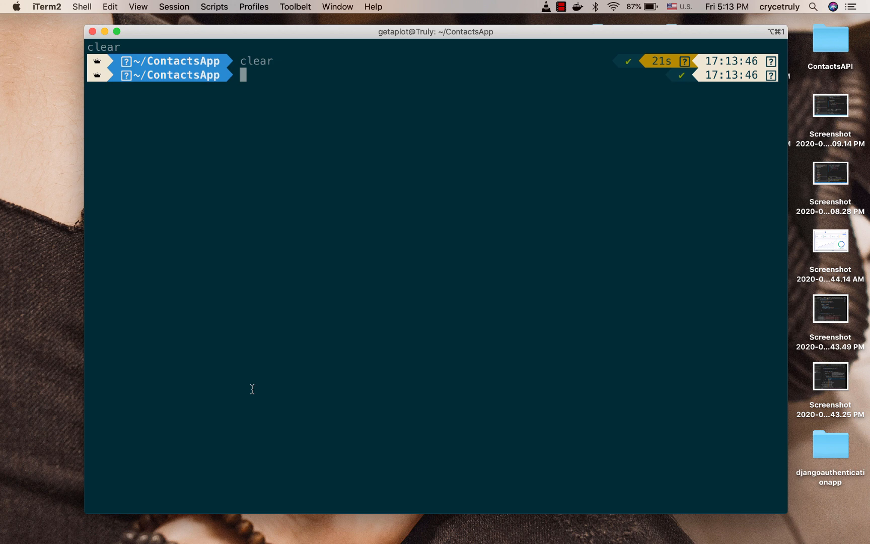
type("pipe")
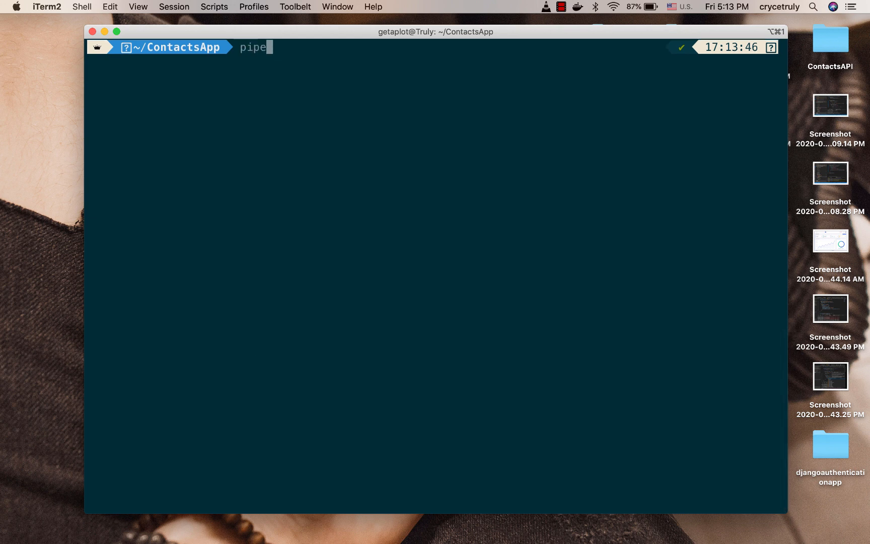
type("nv shell")
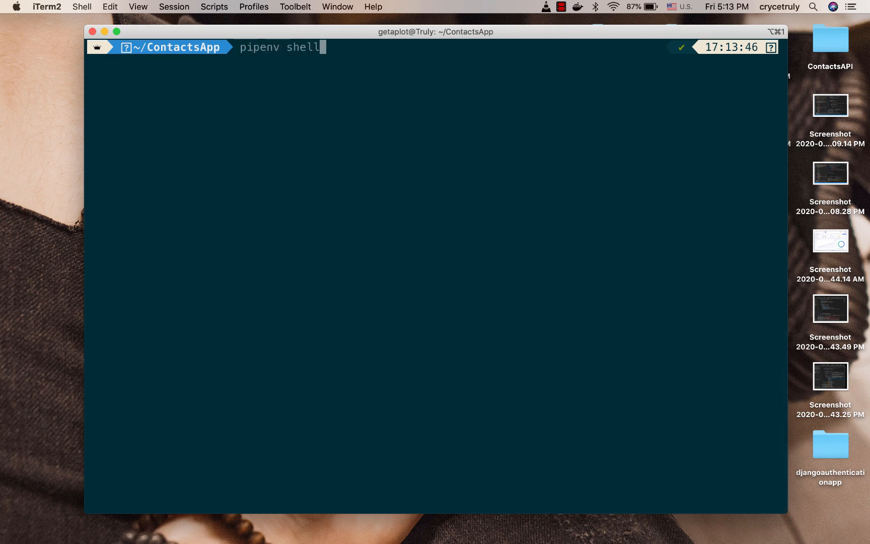
key("enter")
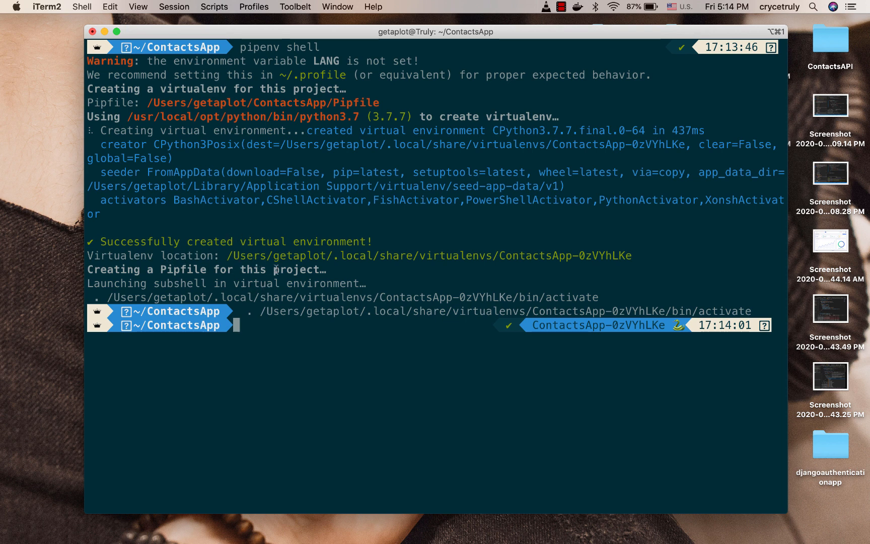
type("ls")
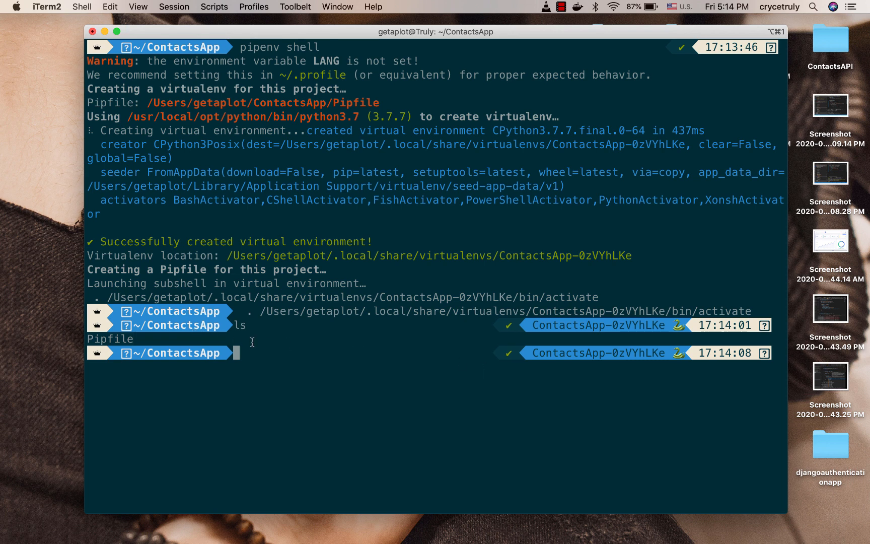
double_click(559, 352)
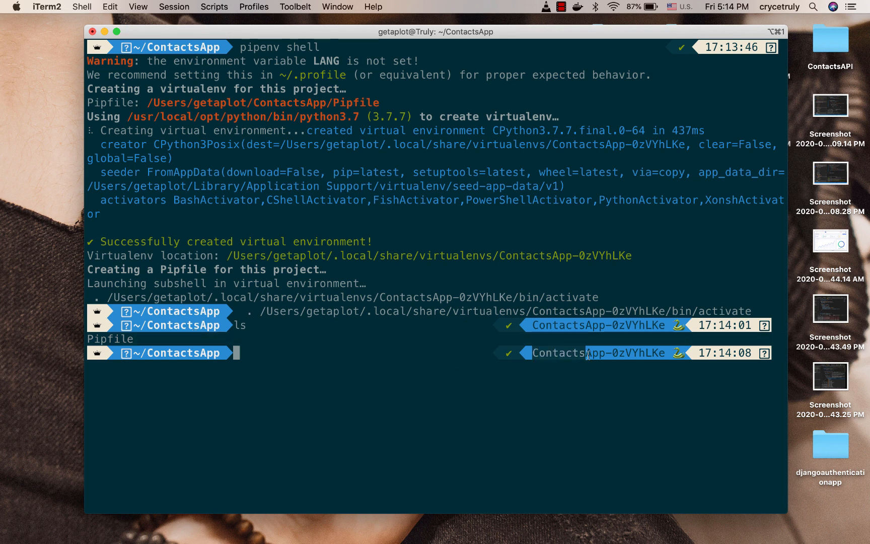
mouse_move(345, 393)
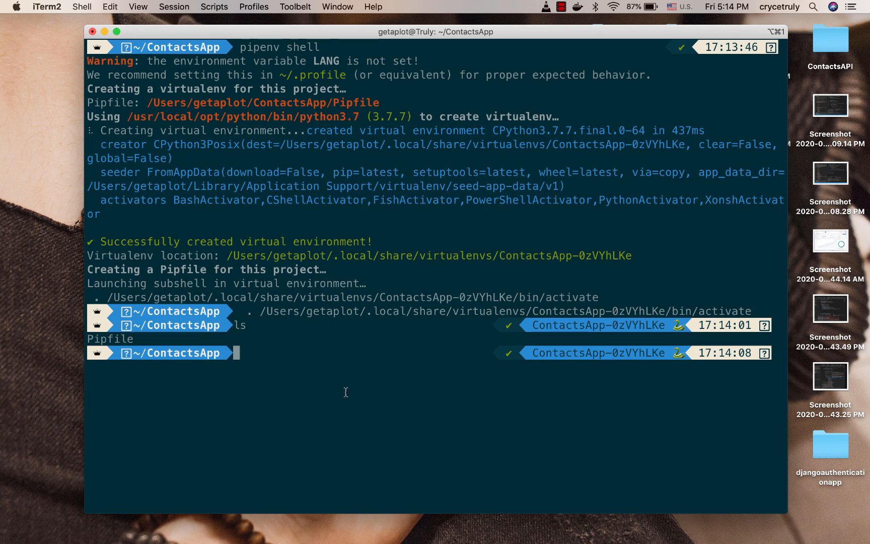
mouse_move(311, 381)
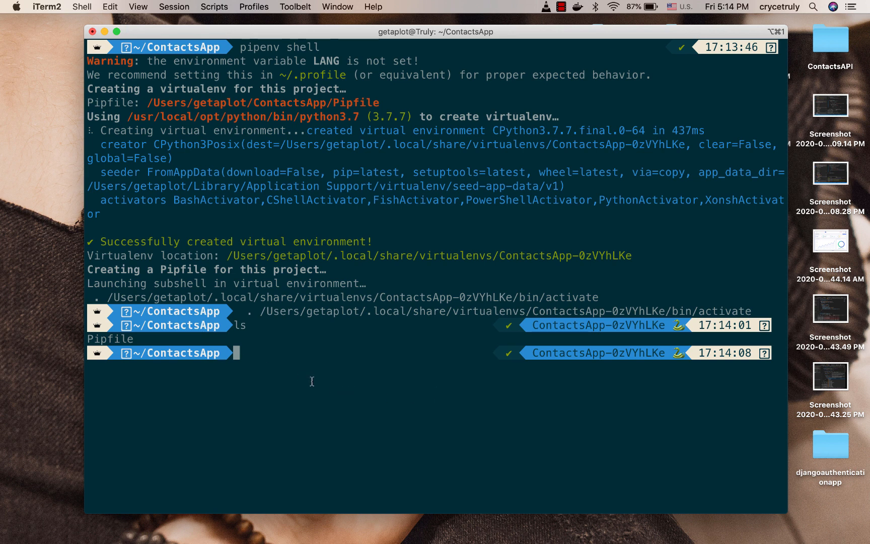
- Run pipenv install django inside the active ContactsApp environment
type("pipe")
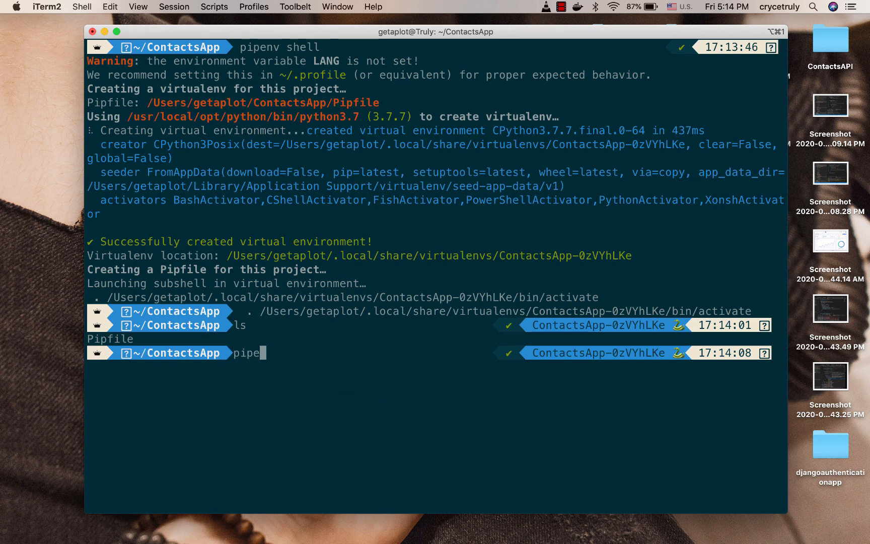
type("nv insta")
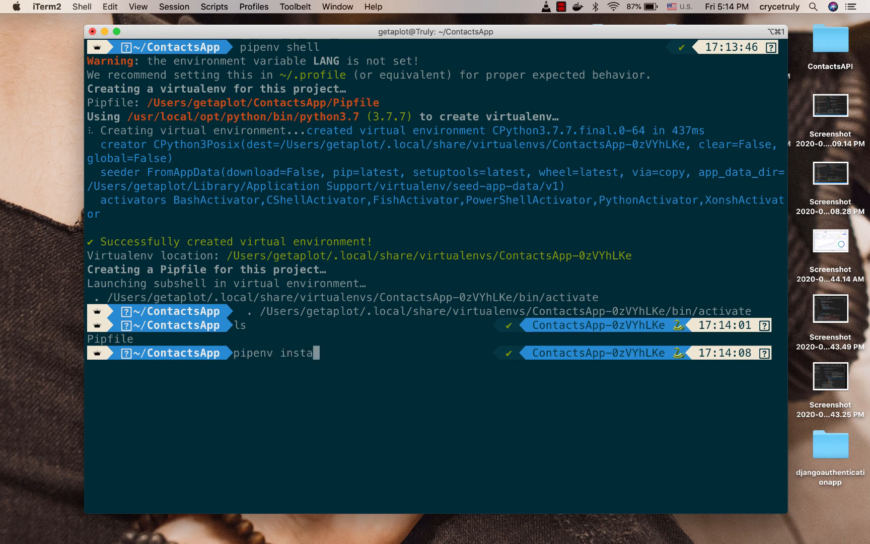
type("ll")
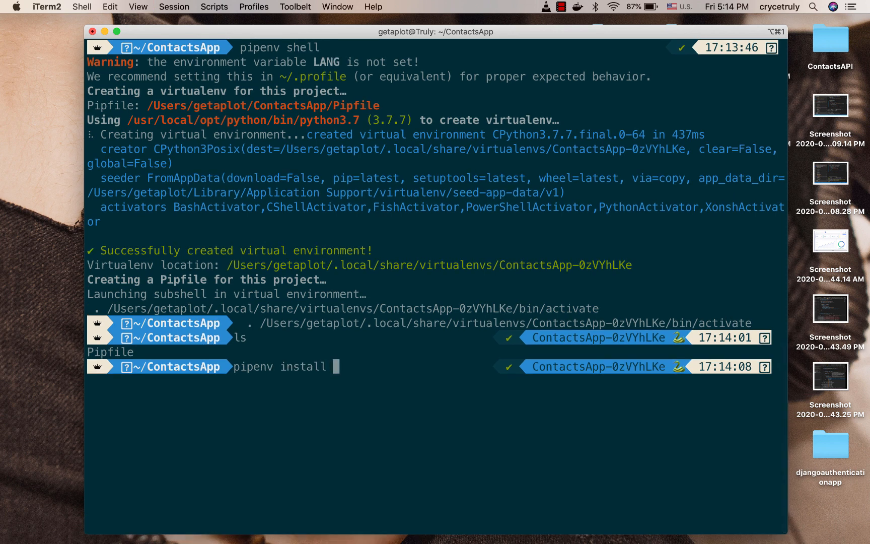
type("django")
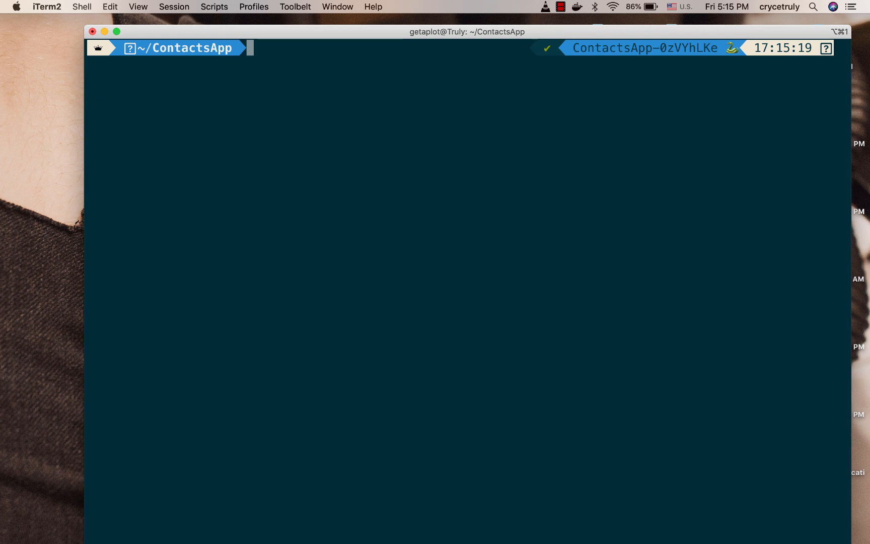
- Run django-admin startproject contactsapi to create the Django project
type("django")
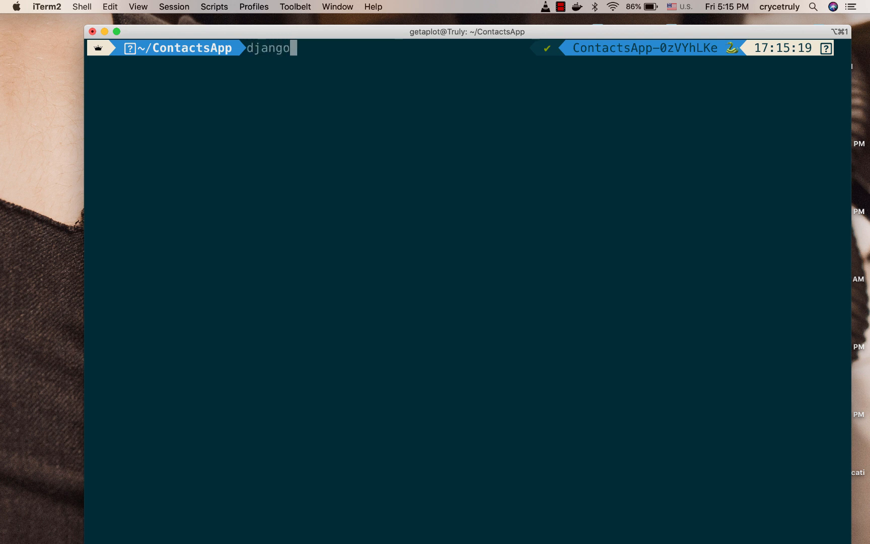
type("-a")
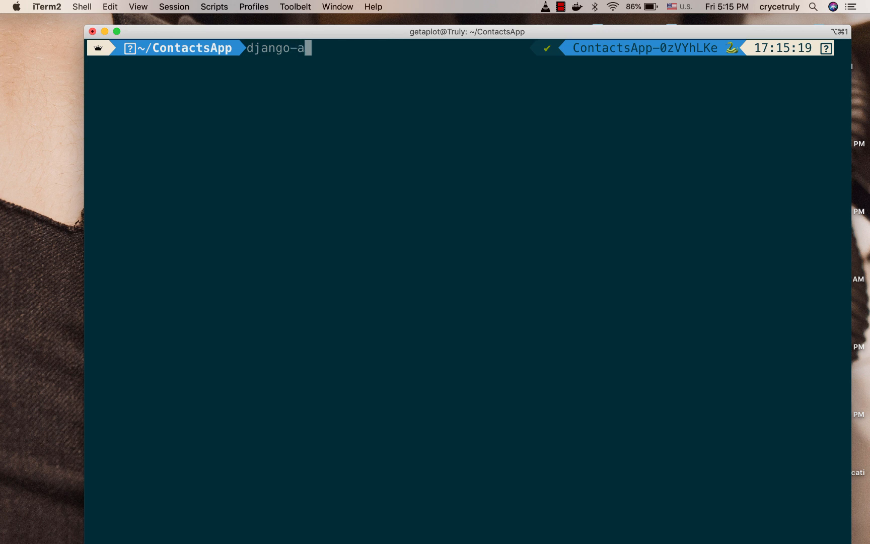
type("dmin")
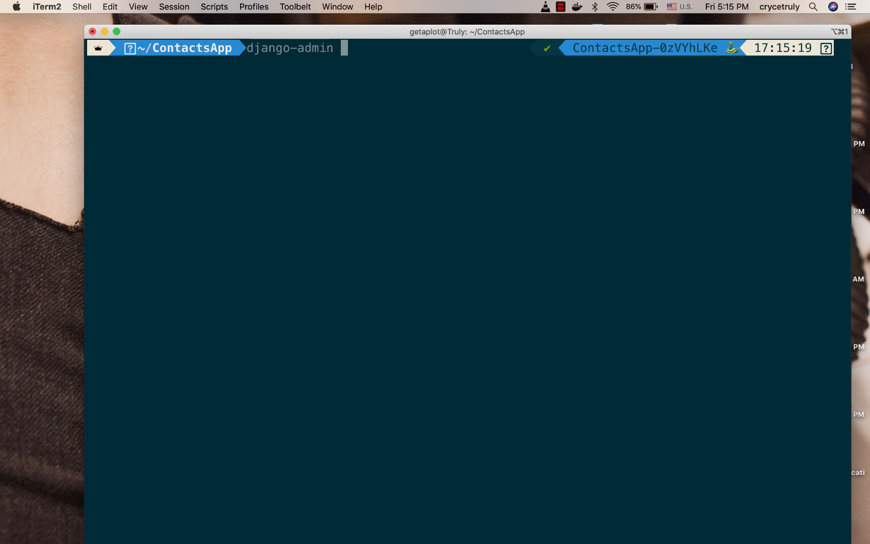
type("startpro")
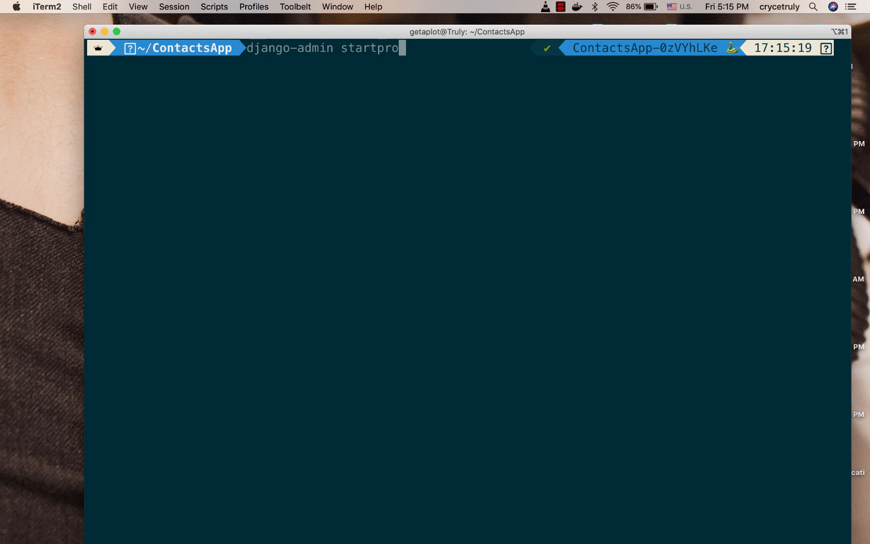
type("ject")
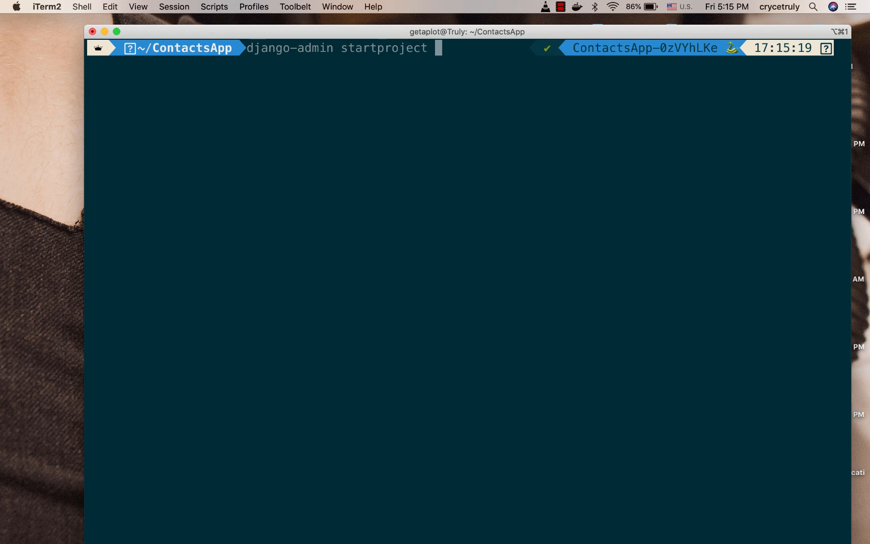
type("conta")
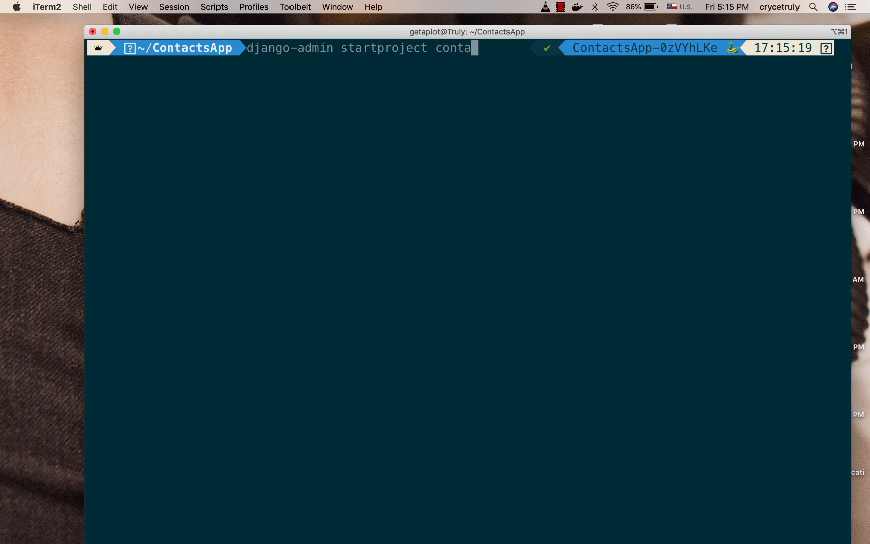
type("ctsapi")
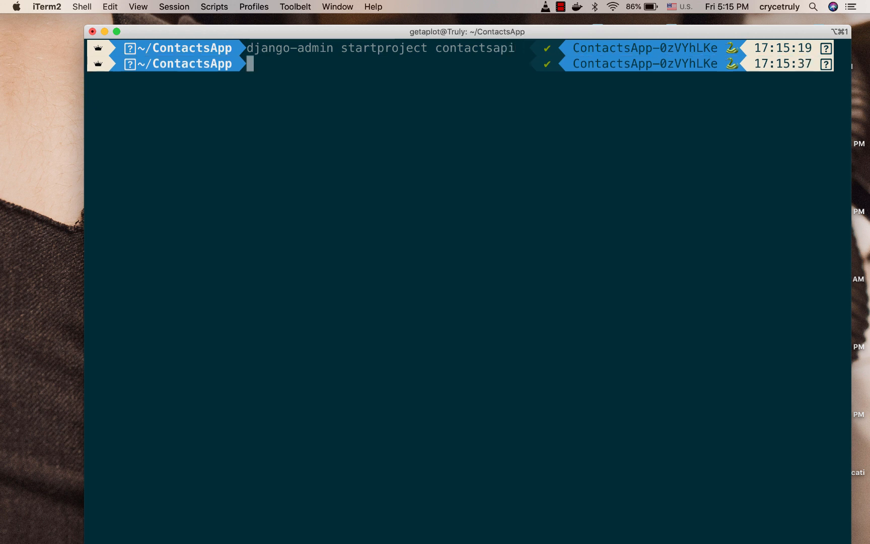
- List ContactsApp showing contactsapi beside Pipfile and Pipfile.lock, and begin a move command
type("ls")
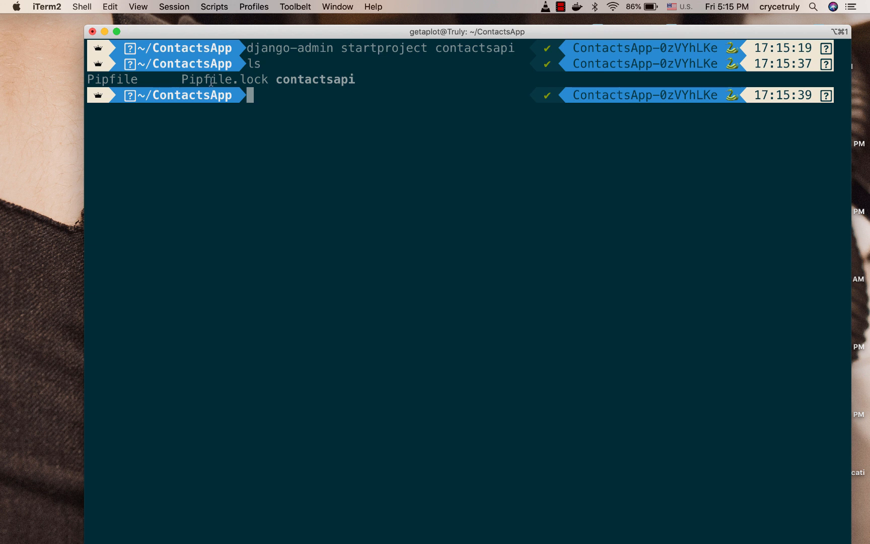
mouse_move(359, 79)
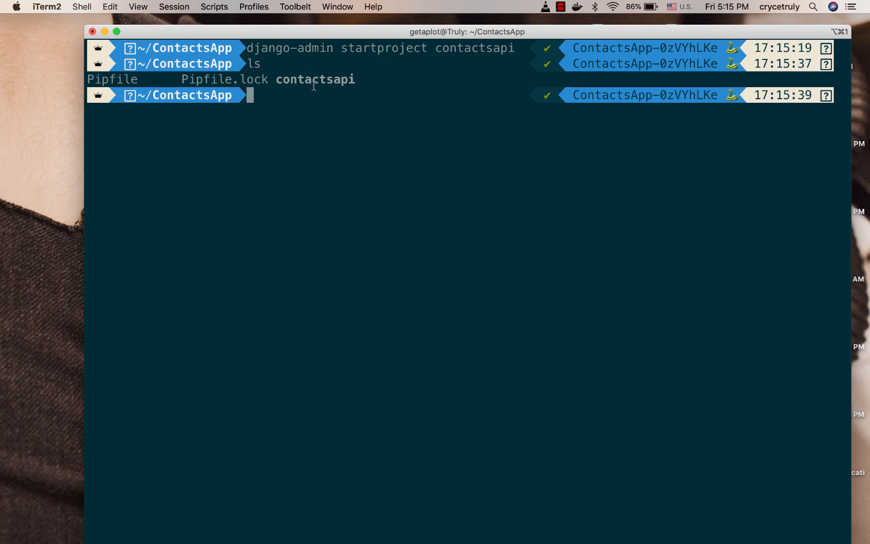
type("mv P")
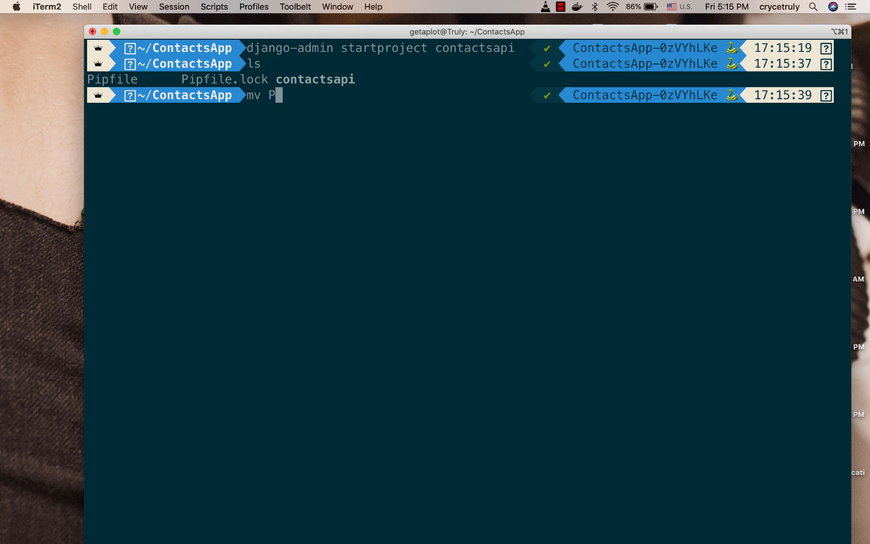
- Move Pipfile and Pipfile.lock into contactsapi/ and cd into that folder
type("ipfile")
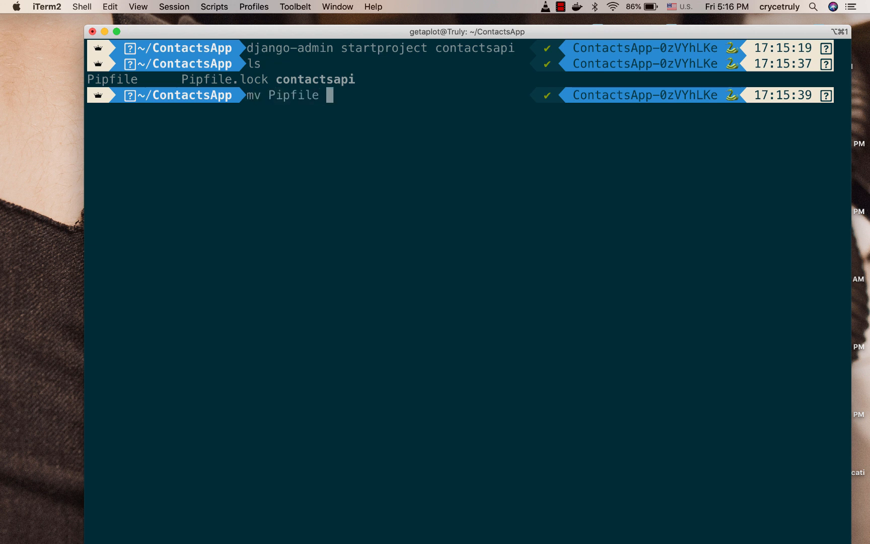
type("contactsapi/")
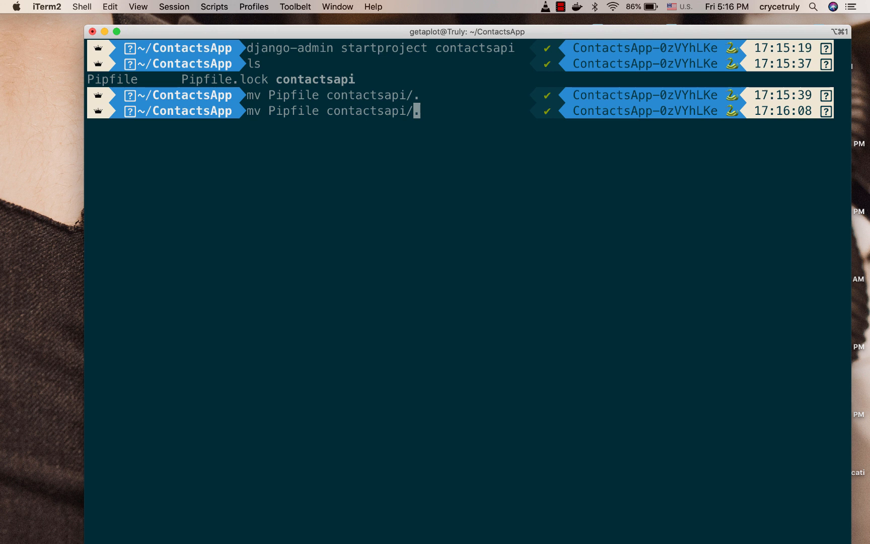
type(".lock")
type("ls")
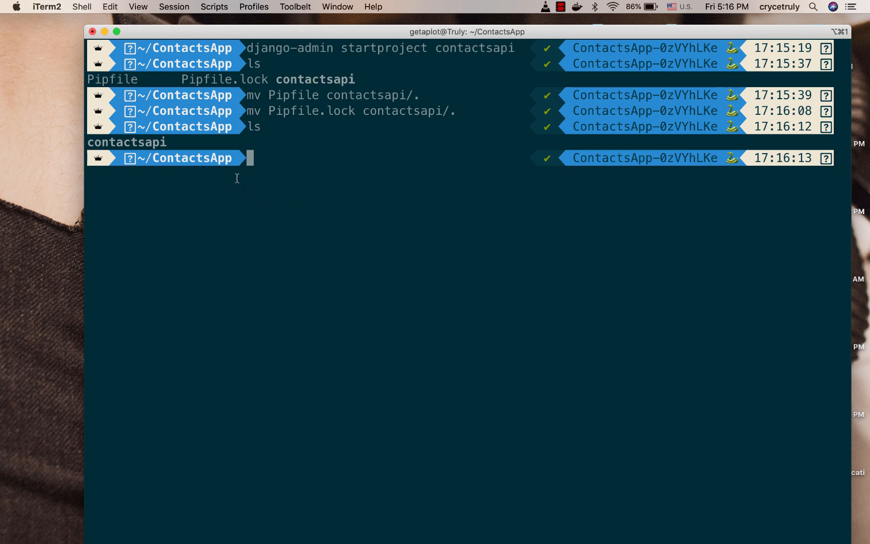
type("cd")
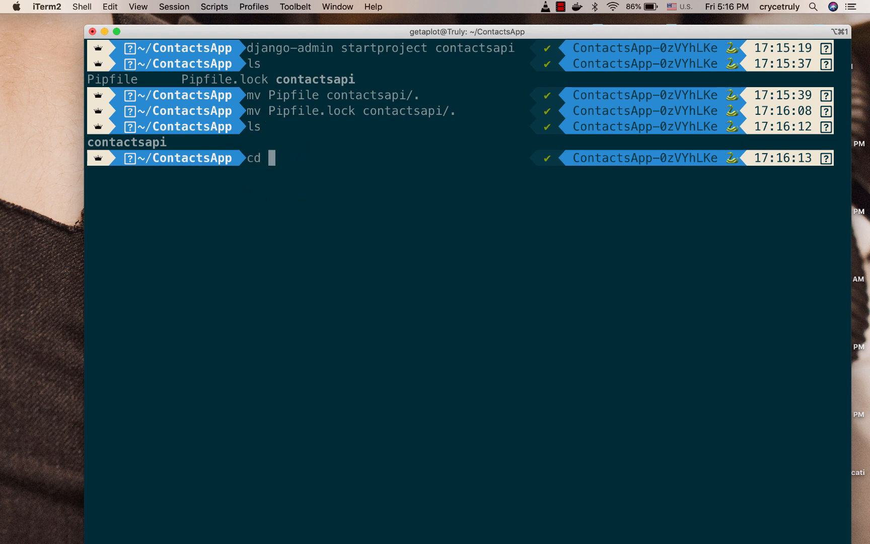
type("contactsapi/")
type("code .")
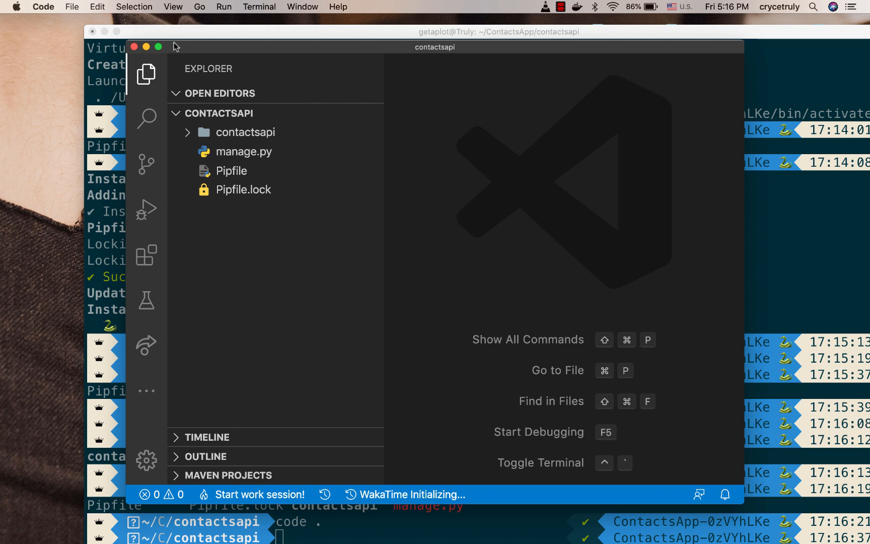
- Maximize the VS Code window and start a new integrated terminal in the contactsapi folder
left_click(97, 6)
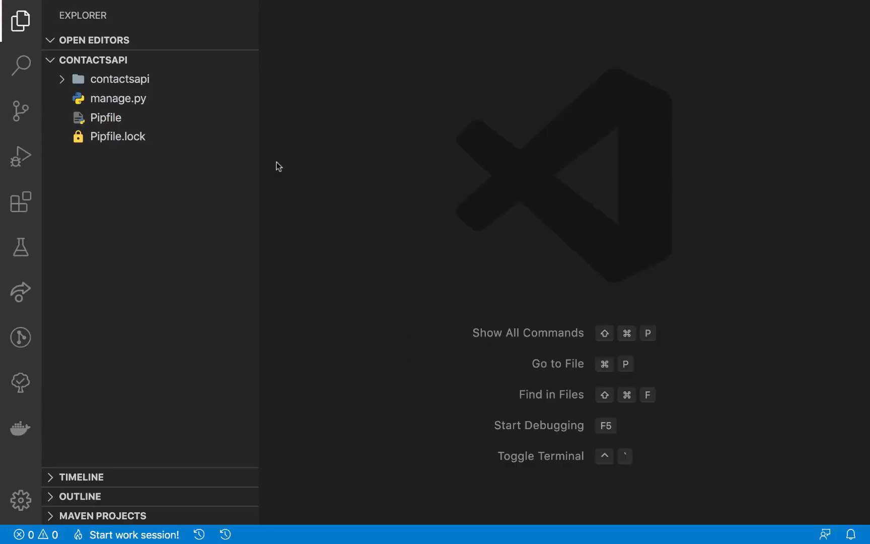
left_click(259, 7)
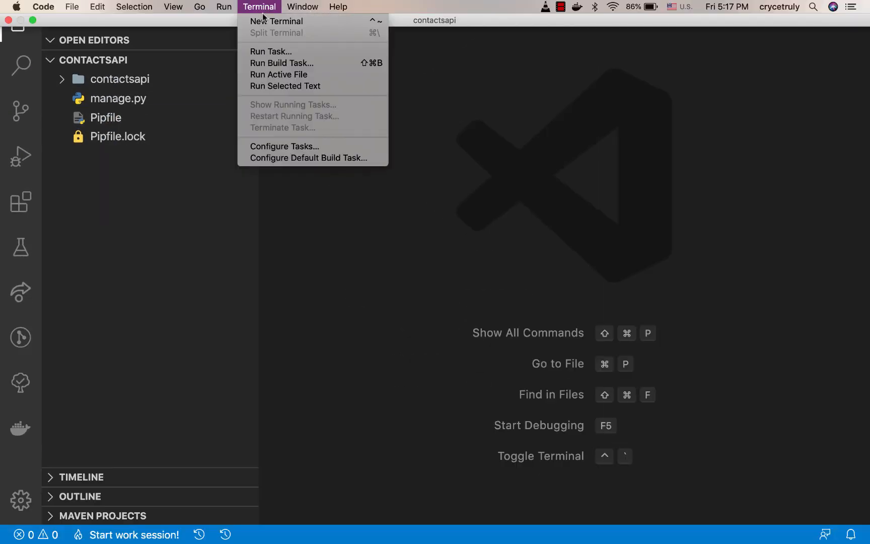
left_click(276, 21)
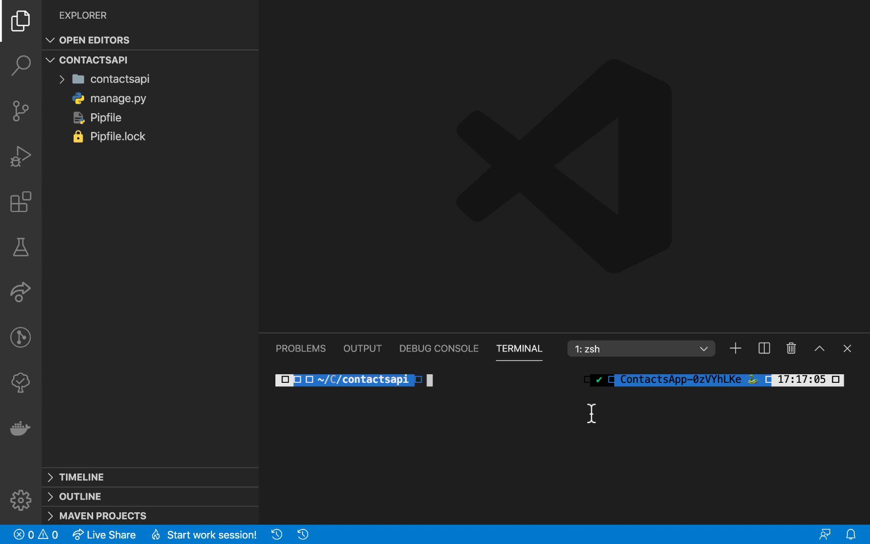
- Run python manage.py runserver, check python --version, and run the server again; port 8000 is already in use
type("python")
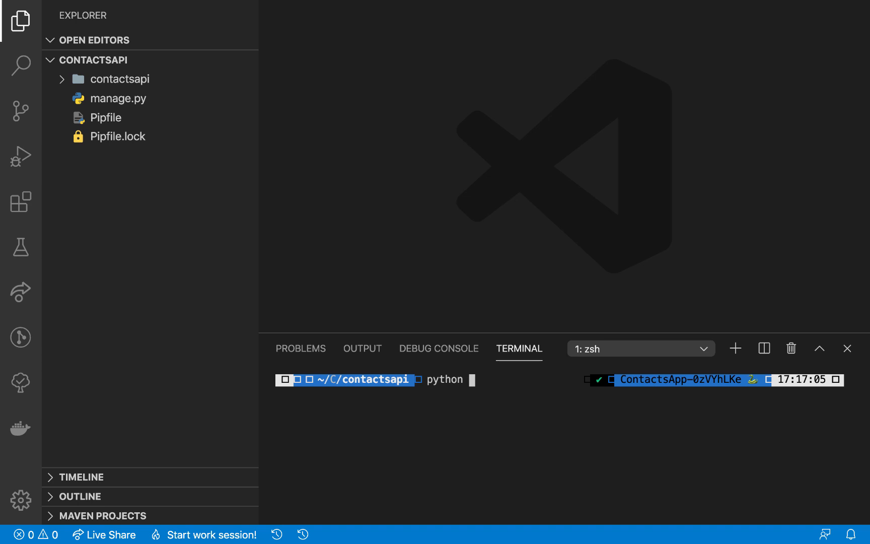
type("manage.py runserver")
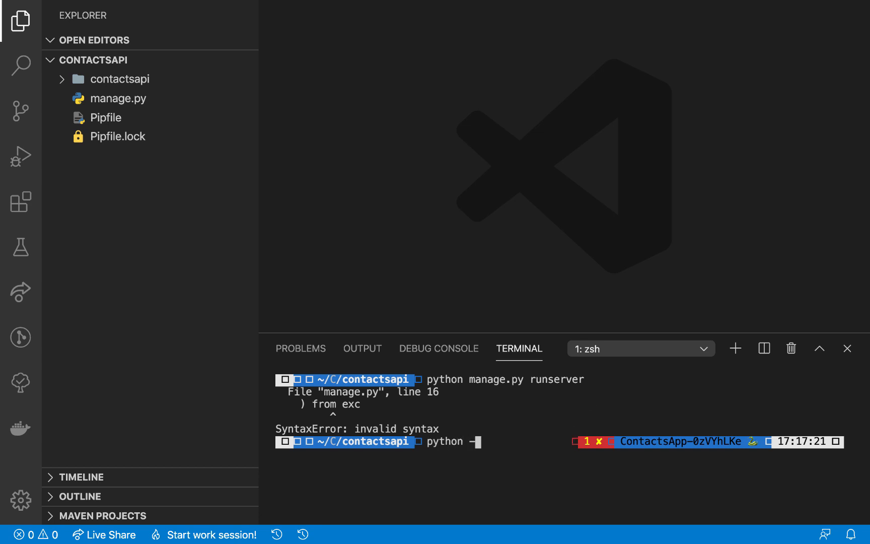
type("--version")
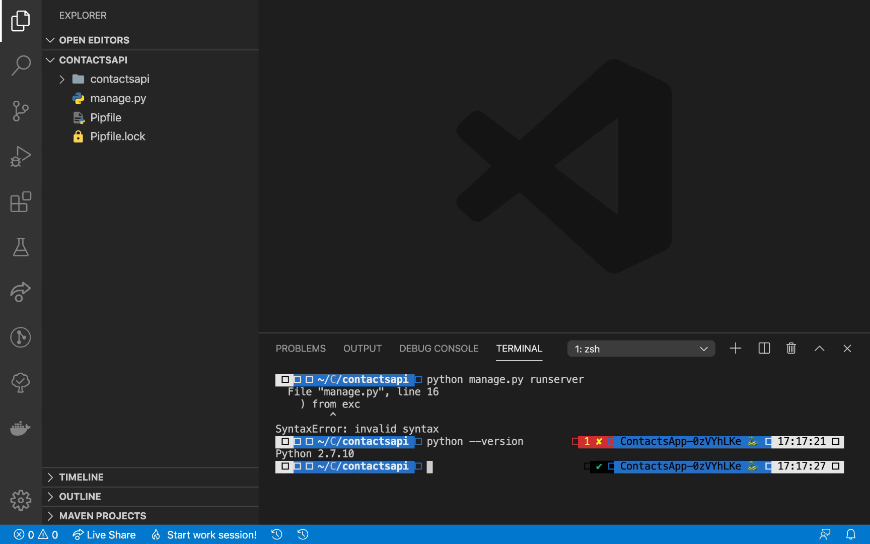
mouse_move(434, 465)
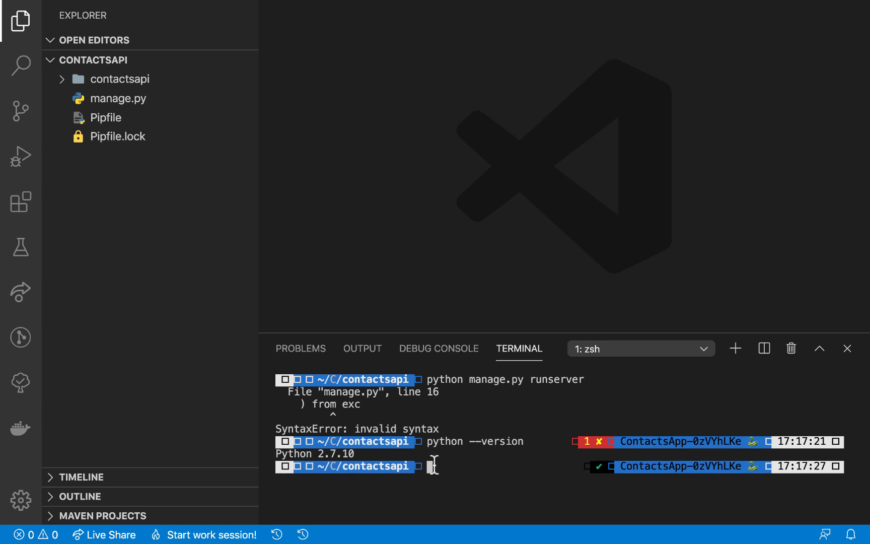
mouse_move(479, 467)
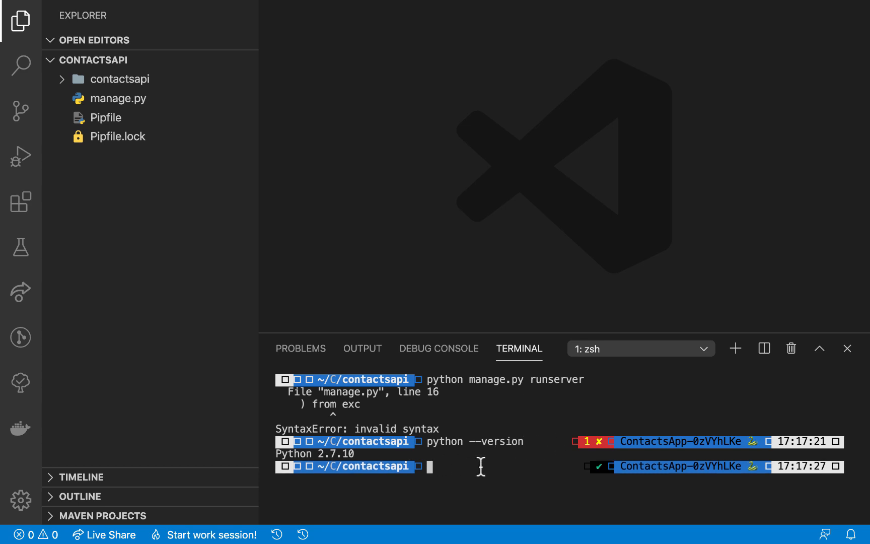
type("python manage.py runserver")
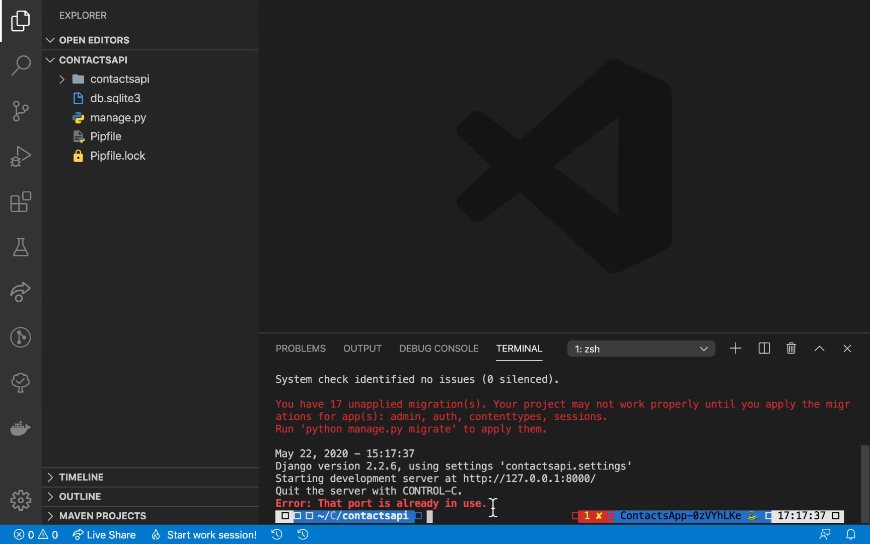
type("python3 manage.py runserver")
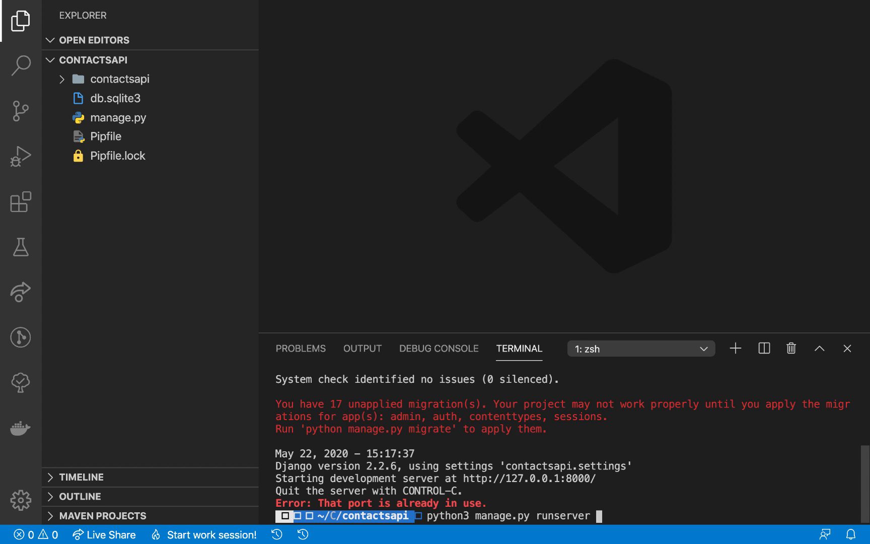
type("7500")
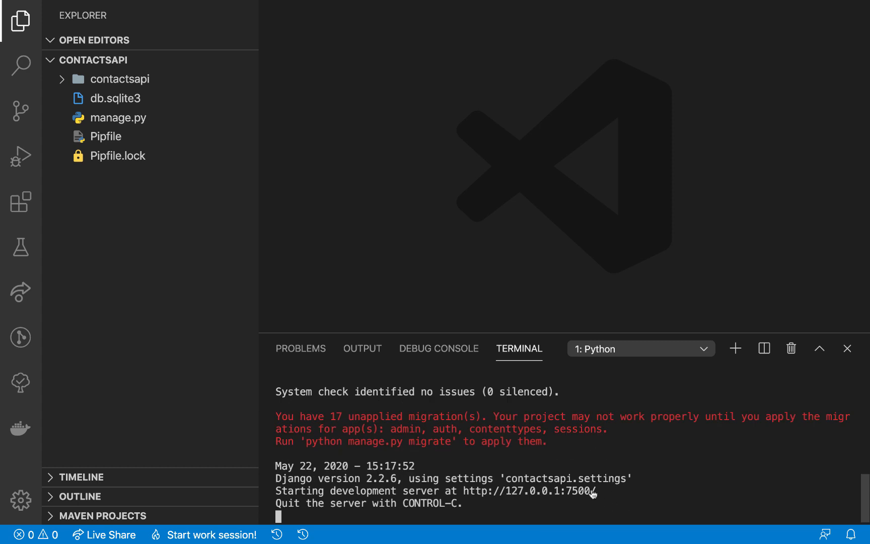
mouse_move(529, 491)
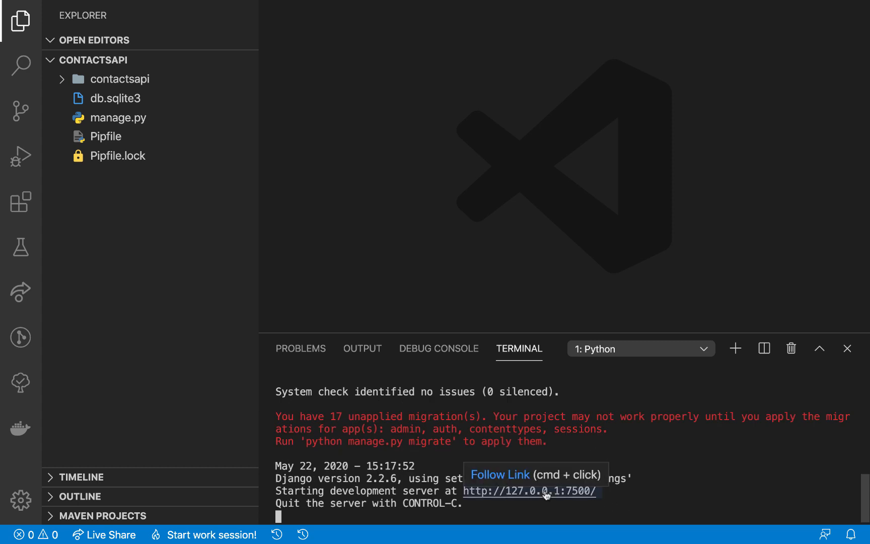
left_click(529, 491)
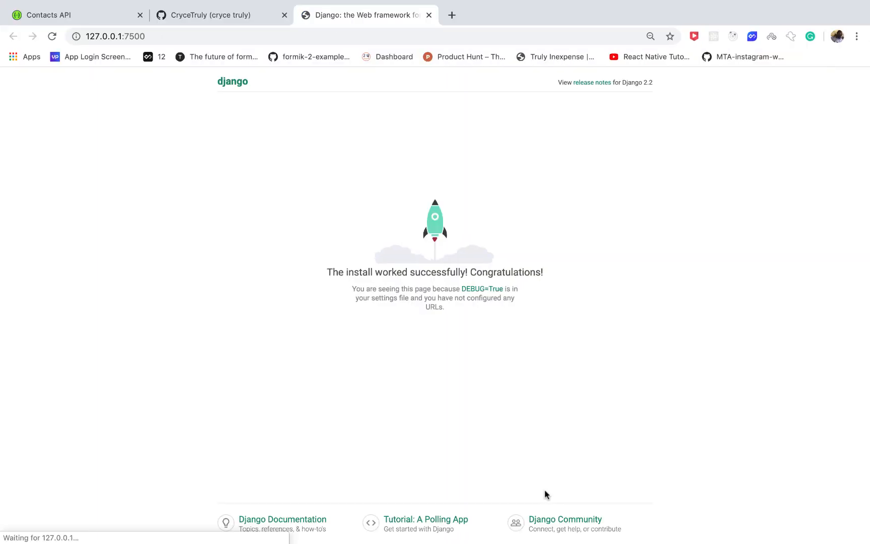
left_click(649, 36)
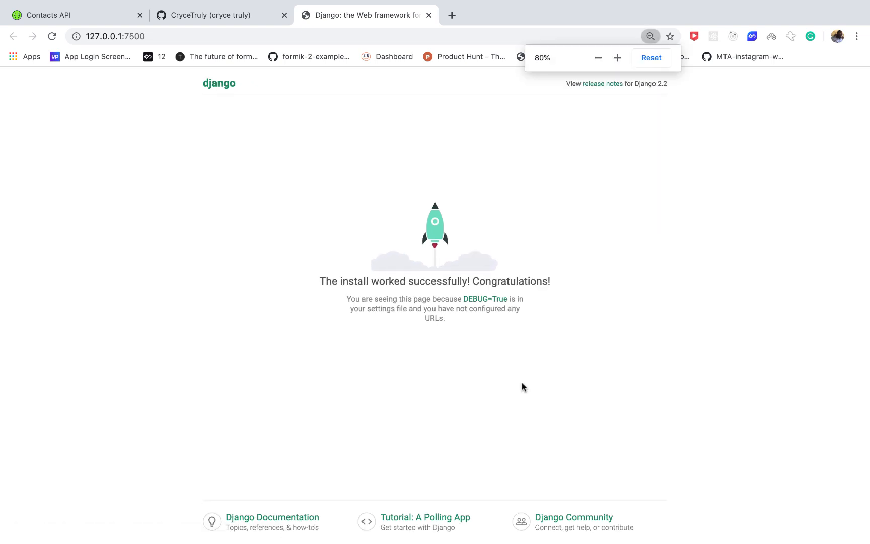